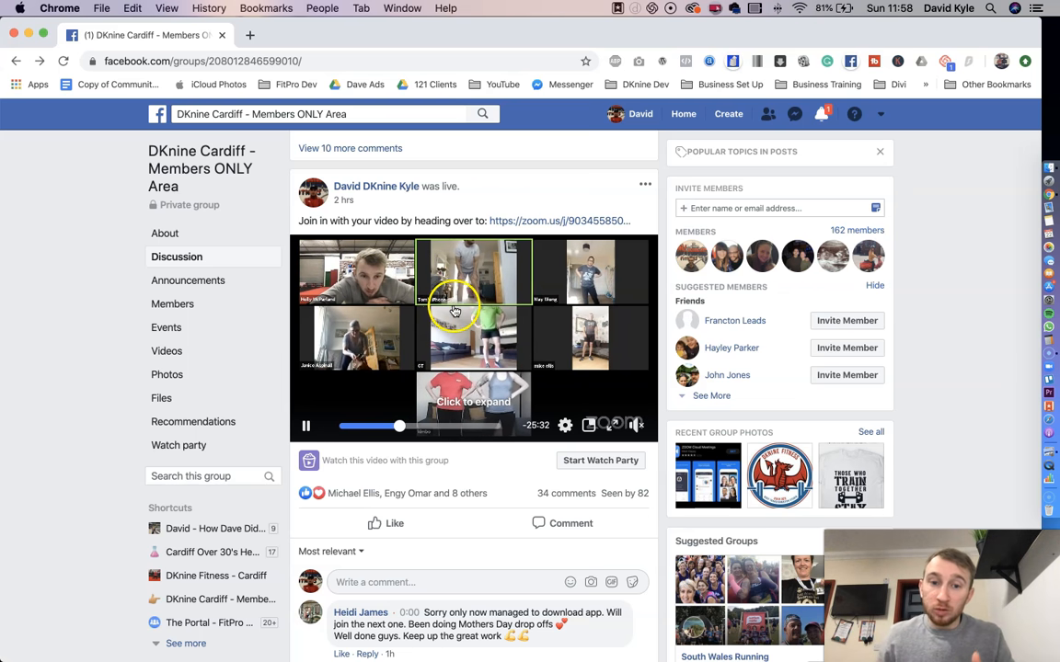
Review the group's live Zoom workout post and its 34 comments, then open Chrome's File menu
{"action": "scroll", "scroll_direction": "down", "scroll_amount": 3}
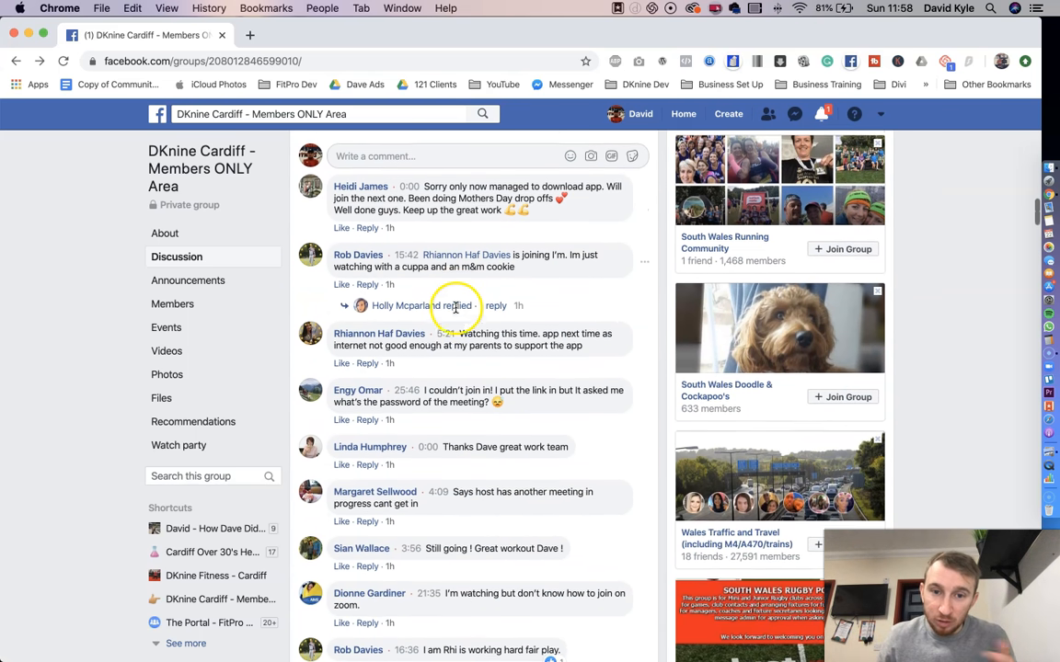
{"action": "scroll", "scroll_direction": "down", "scroll_amount": 3}
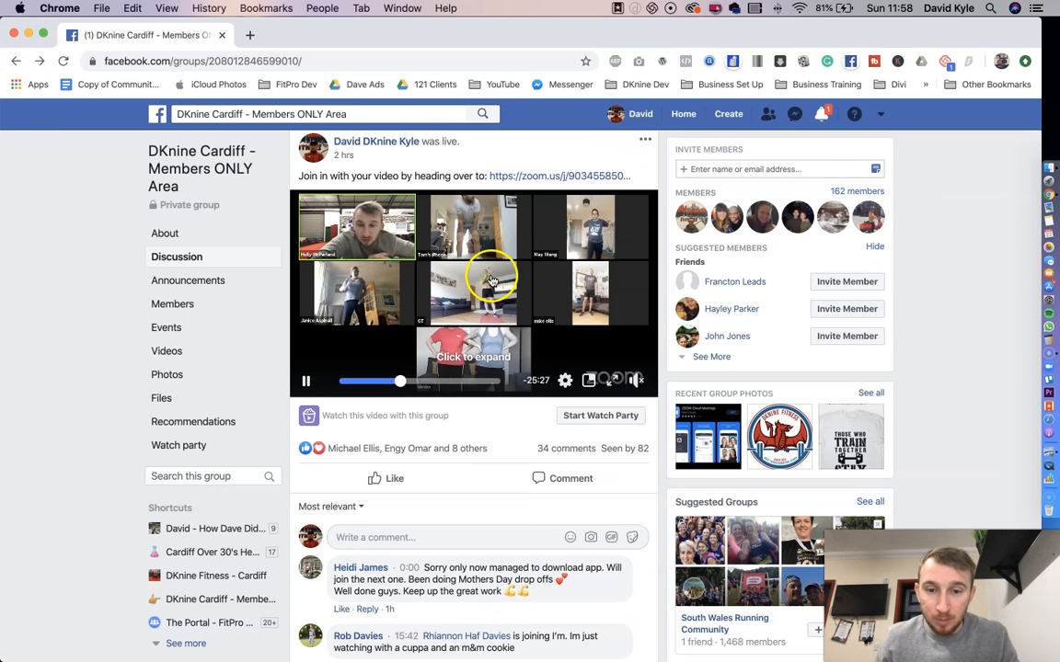
{"action": "scroll", "scroll_direction": "down", "scroll_amount": 3}
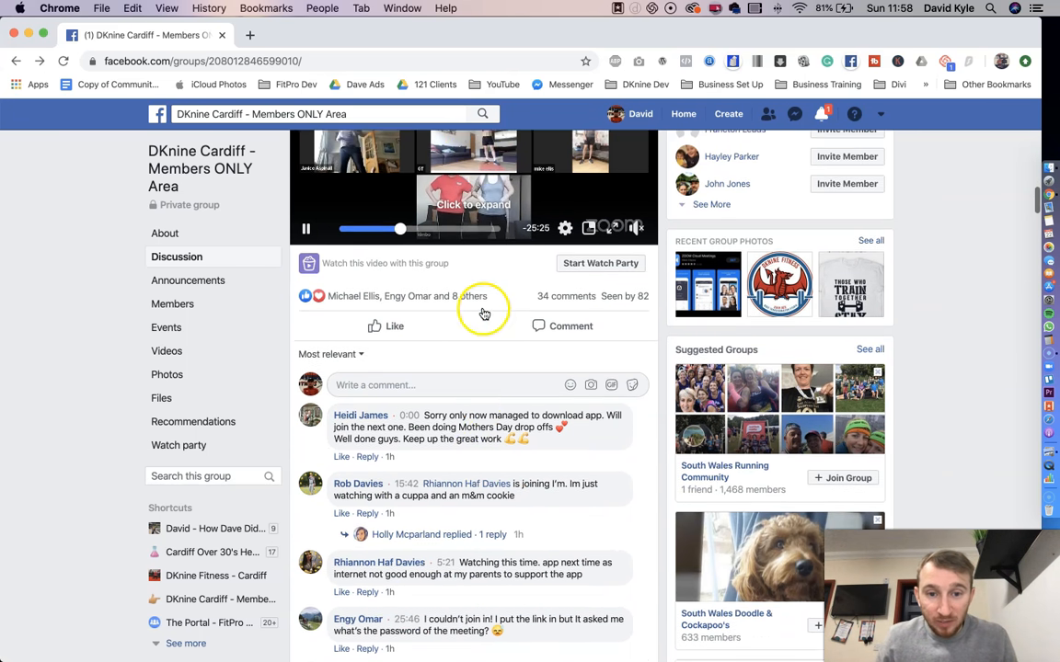
{"action": "scroll", "scroll_direction": "down", "scroll_amount": 3}
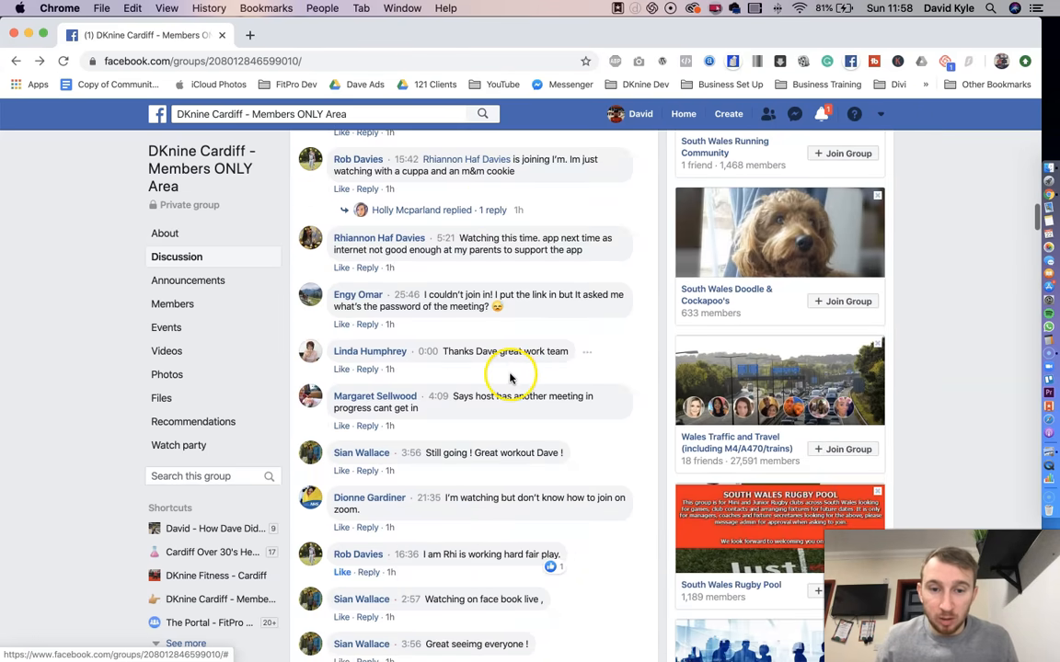
{"action": "scroll", "scroll_direction": "down", "scroll_amount": 3}
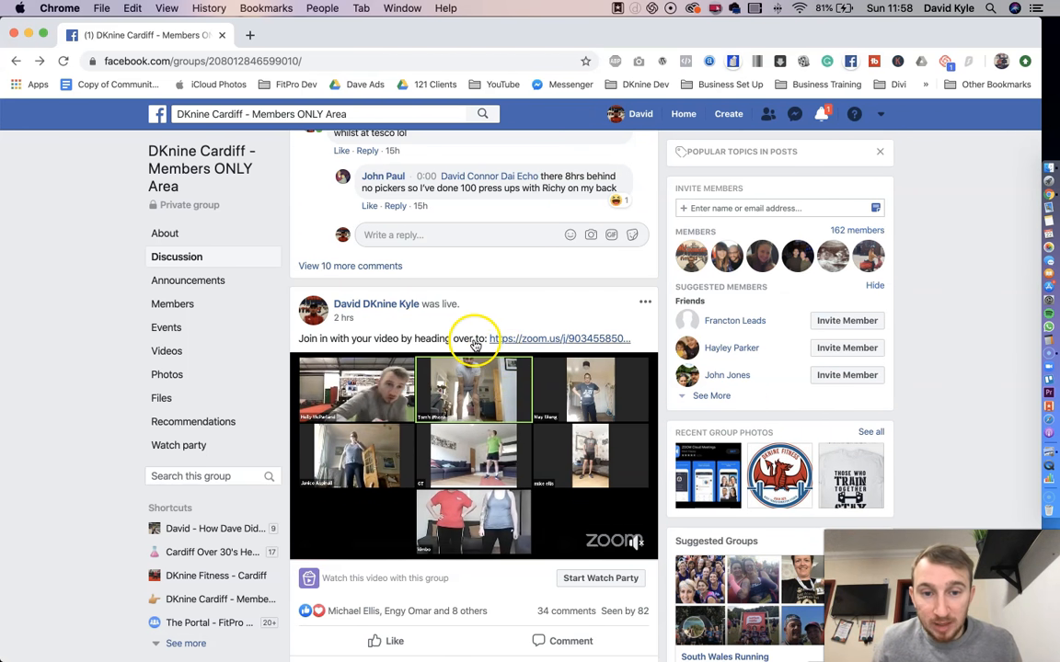
{"action": "left_click", "coordinate": [101, 10]}
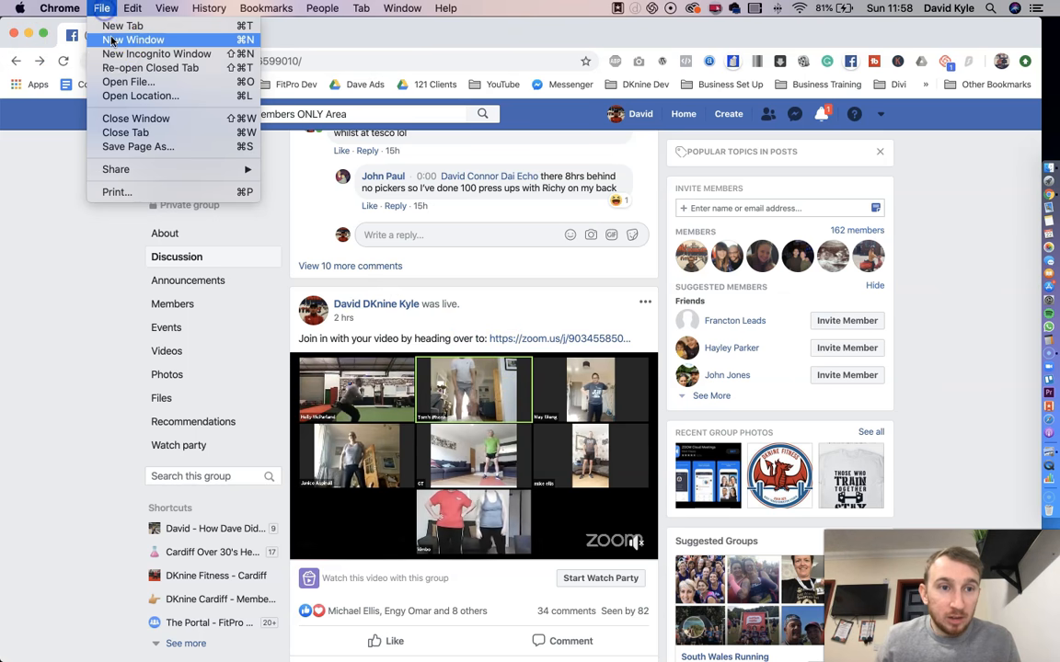
Load zoom.us in a new incognito window, accept cookies, and open Plans & Pricing
{"action": "left_click", "coordinate": [161, 67]}
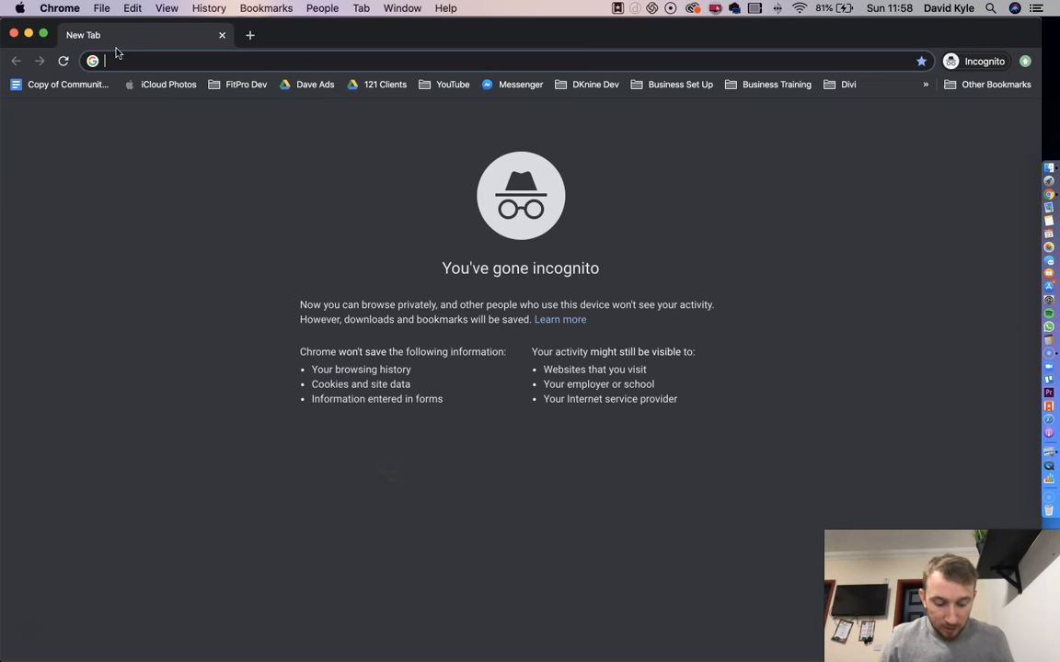
{"action": "type", "text": "zoom.us"}
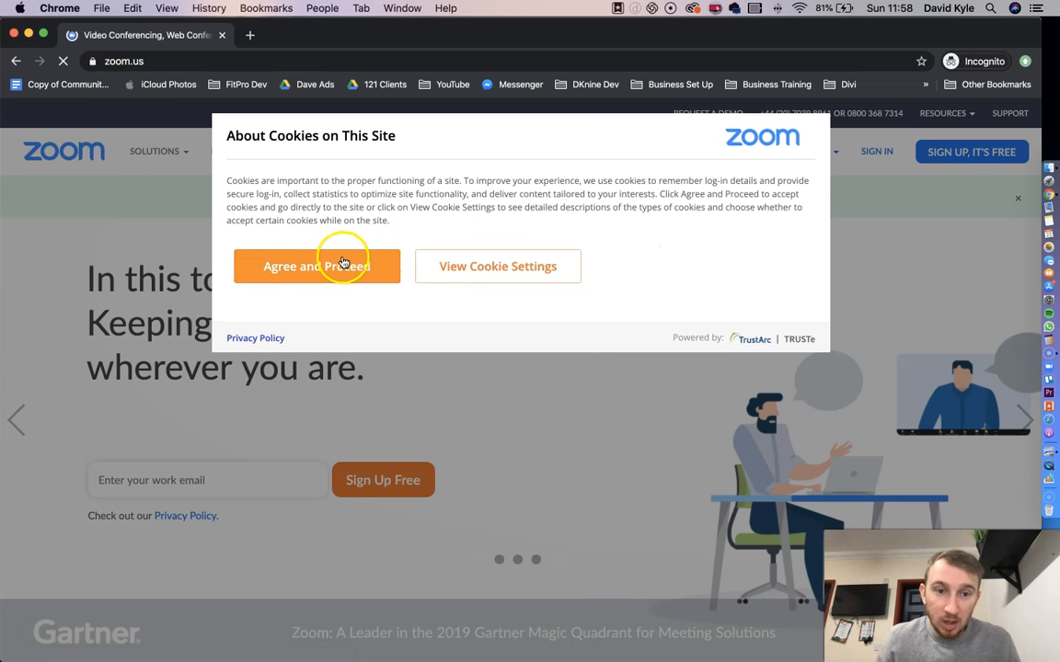
{"action": "left_click", "coordinate": [317, 266]}
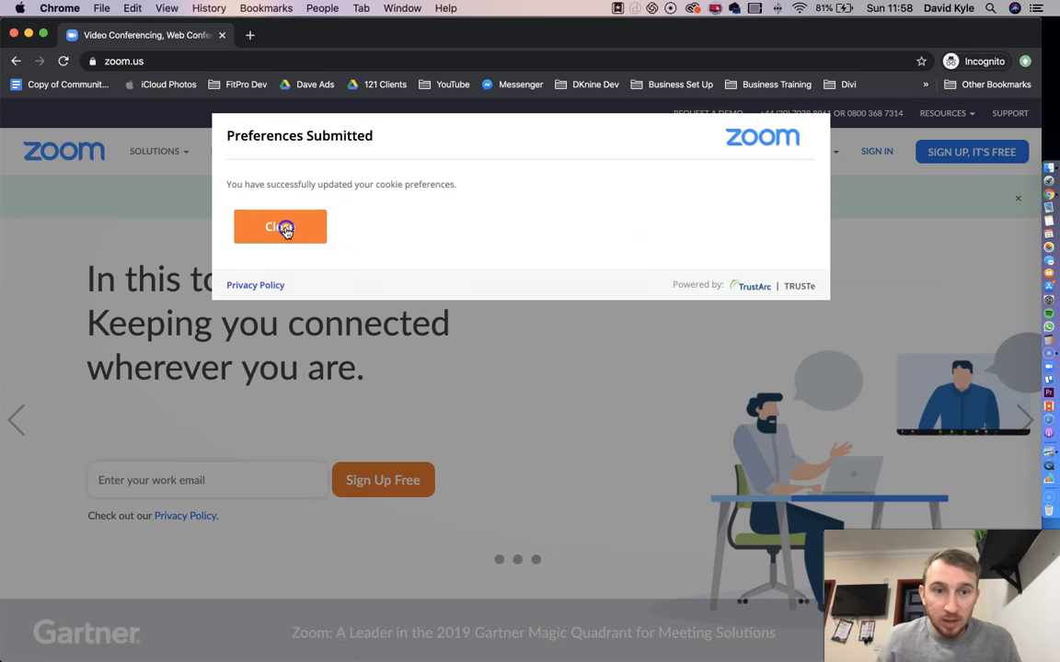
{"action": "left_click", "coordinate": [280, 227]}
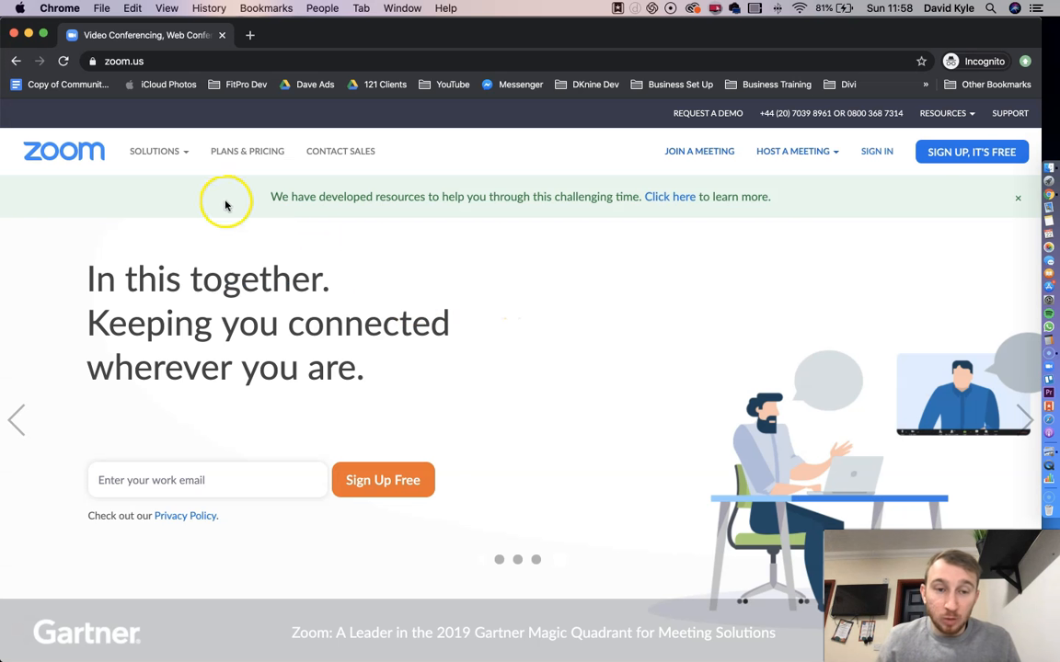
{"action": "left_click", "coordinate": [246, 151]}
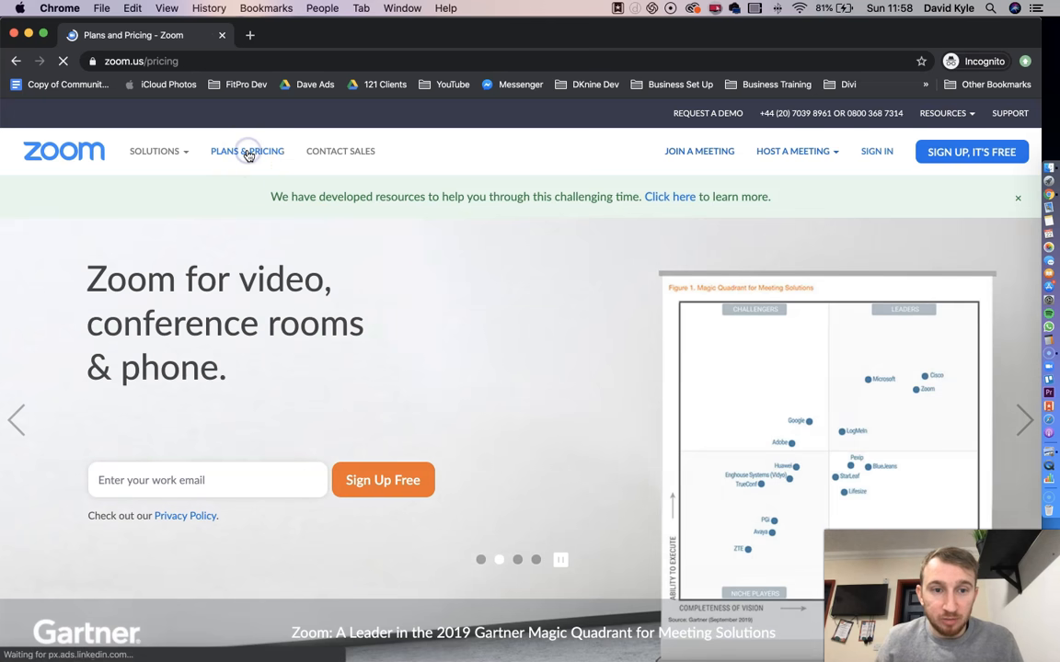
Compare the free Basic plan with Pro, then start buying the Pro plan
{"action": "left_click", "coordinate": [246, 150]}
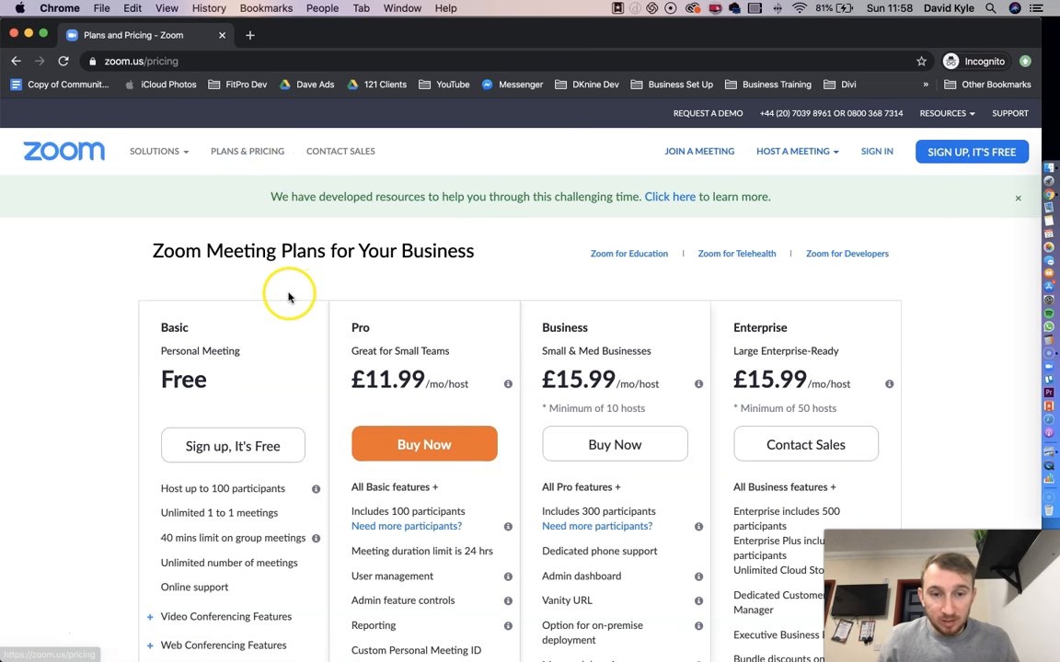
{"action": "mouse_move", "coordinate": [244, 348]}
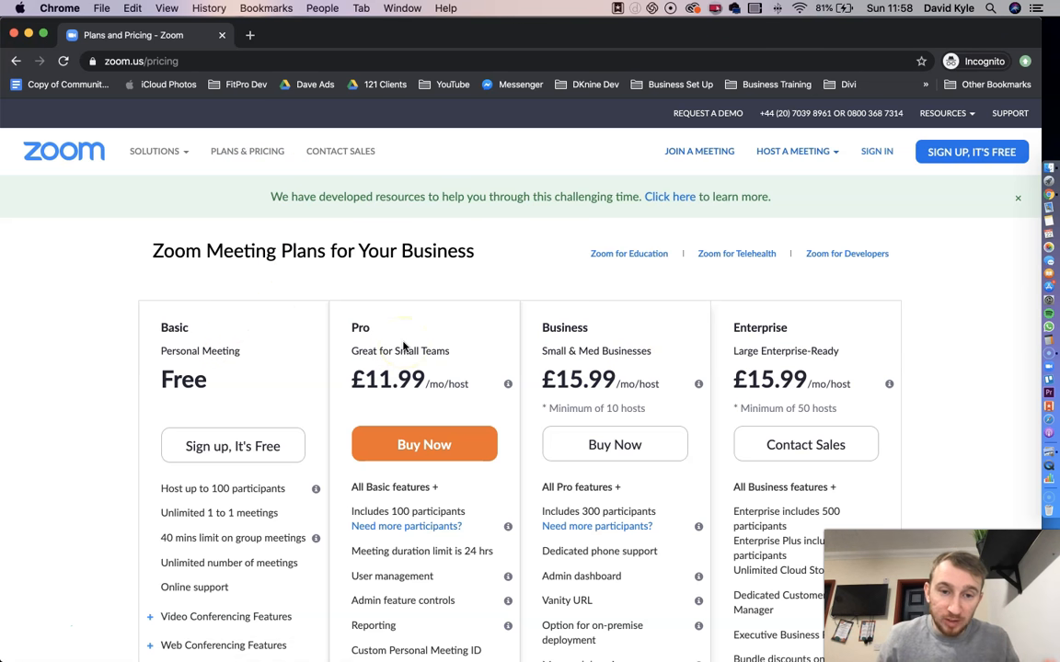
{"action": "mouse_move", "coordinate": [359, 329]}
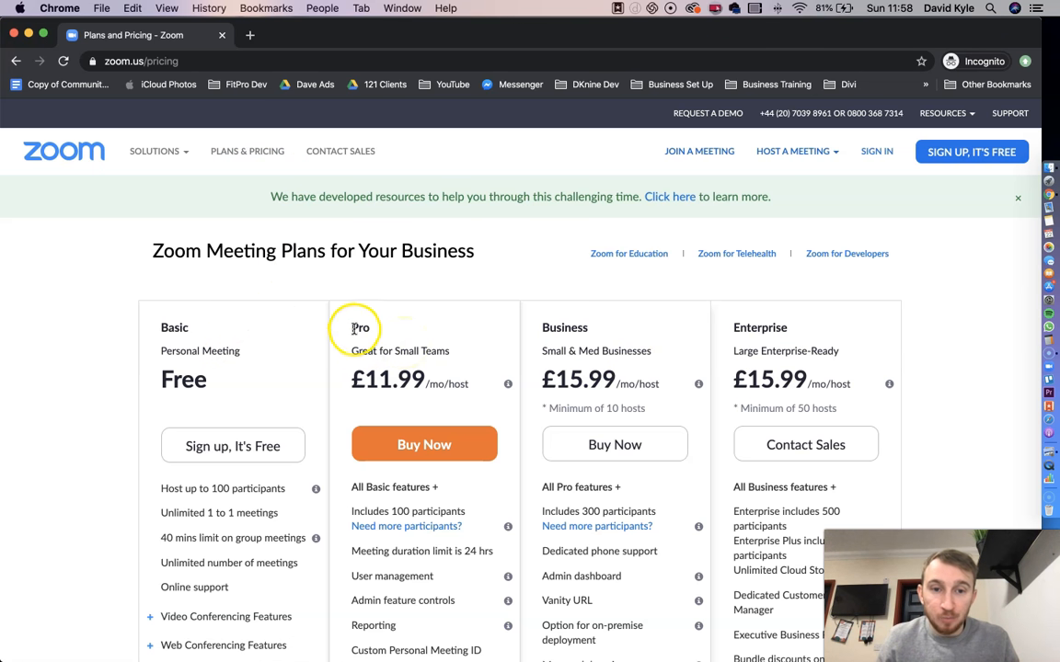
{"action": "mouse_move", "coordinate": [734, 328]}
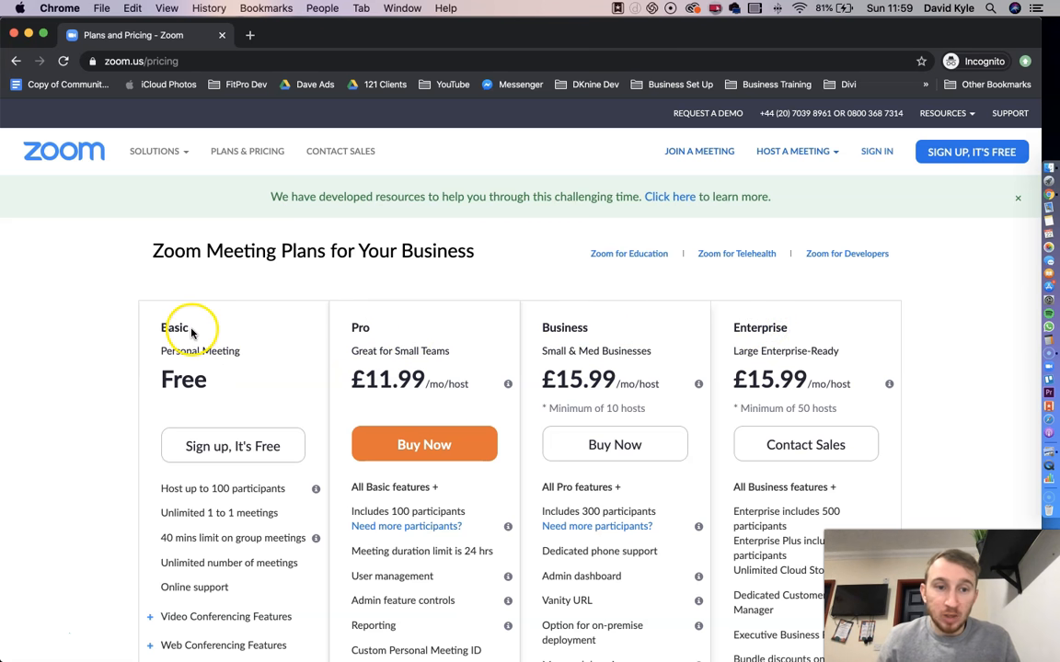
{"action": "double_click", "coordinate": [174, 328]}
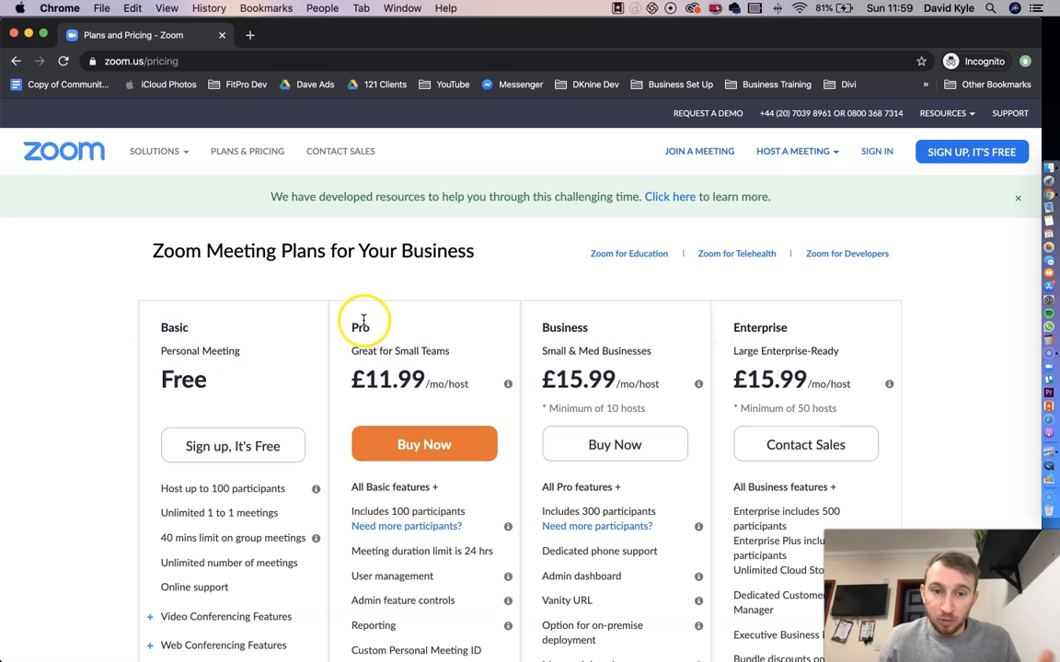
{"action": "left_click", "coordinate": [424, 443]}
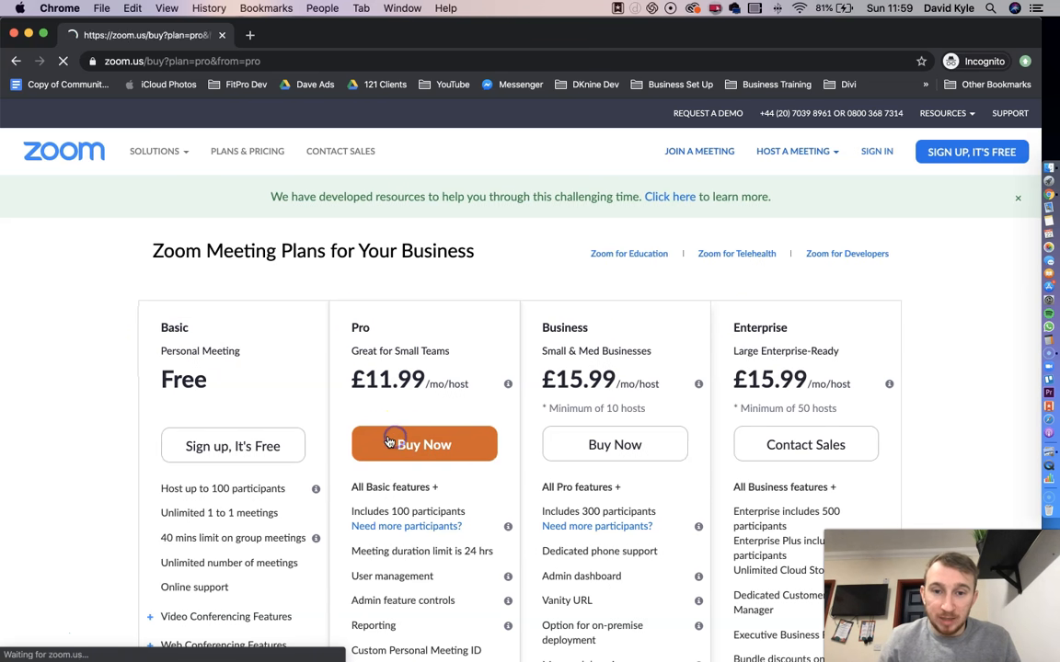
Review the Pro plan's monthly £11.99 versus annual £9.99 billing and £119.90 summary
{"action": "left_click", "coordinate": [425, 444]}
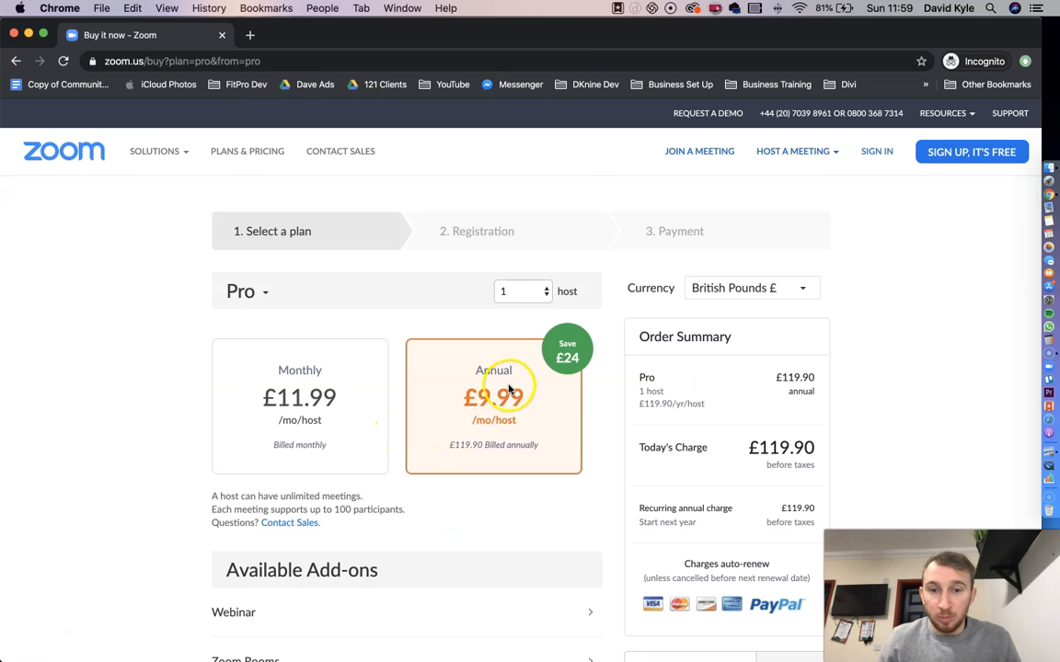
{"action": "mouse_move", "coordinate": [299, 393]}
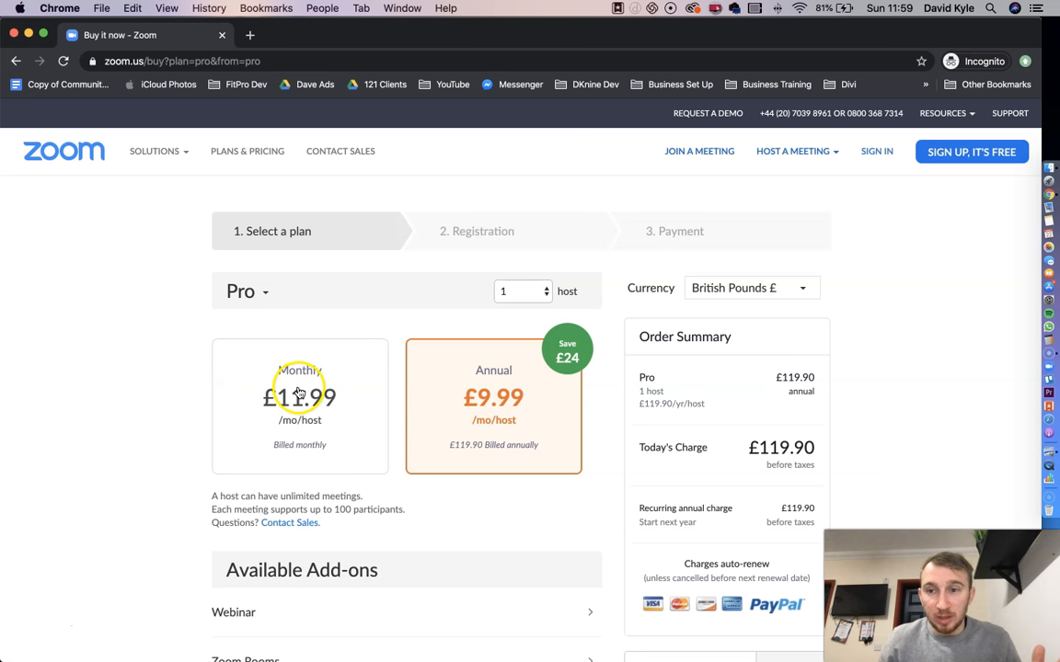
{"action": "scroll", "scroll_direction": "down", "scroll_amount": 3}
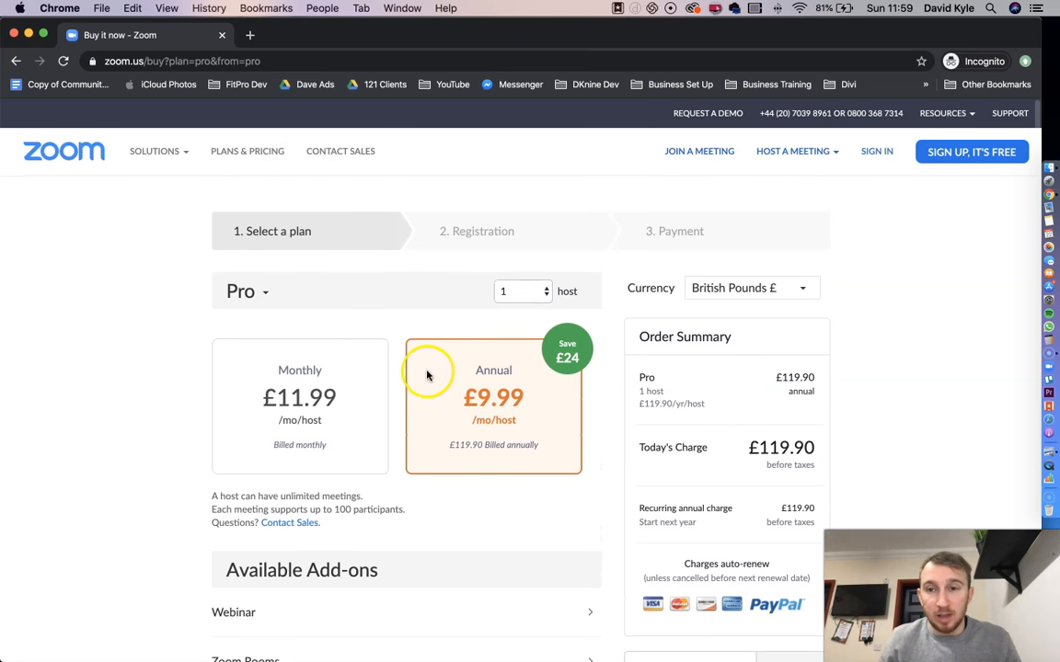
{"action": "mouse_move", "coordinate": [139, 61]}
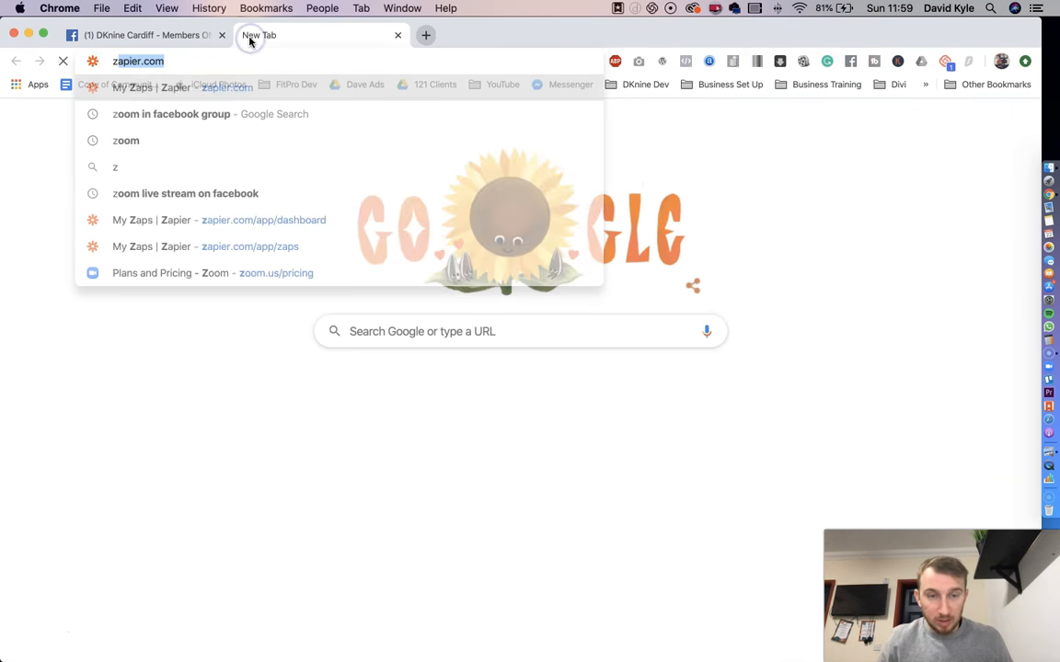
Navigate from My Account through Account Management to the account-wide meeting Settings page
{"action": "left_click", "coordinate": [212, 272]}
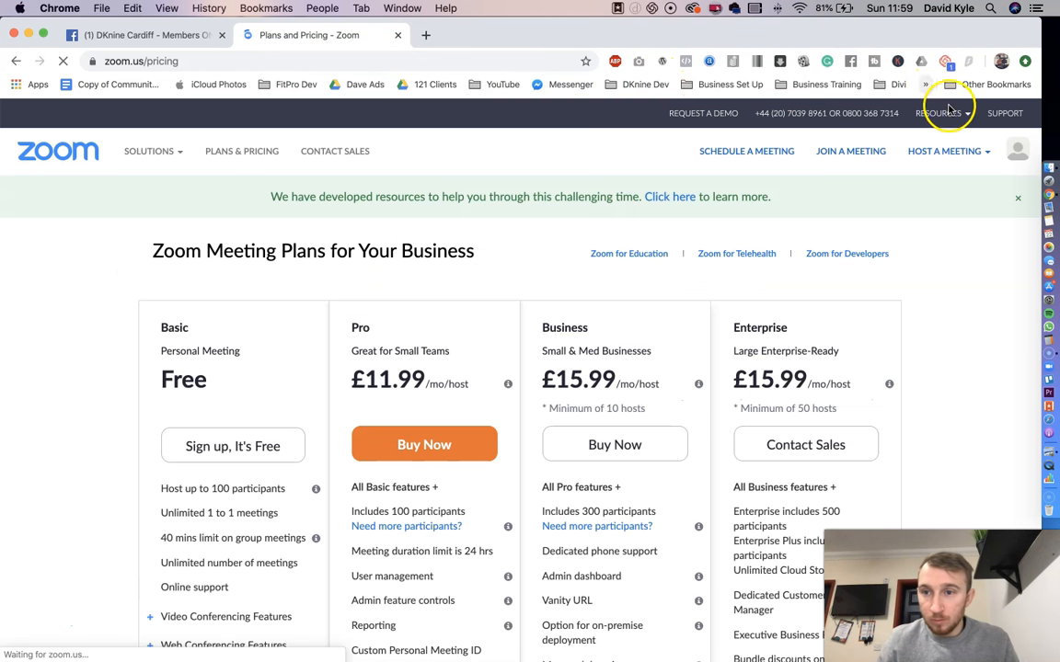
{"action": "left_click", "coordinate": [944, 151]}
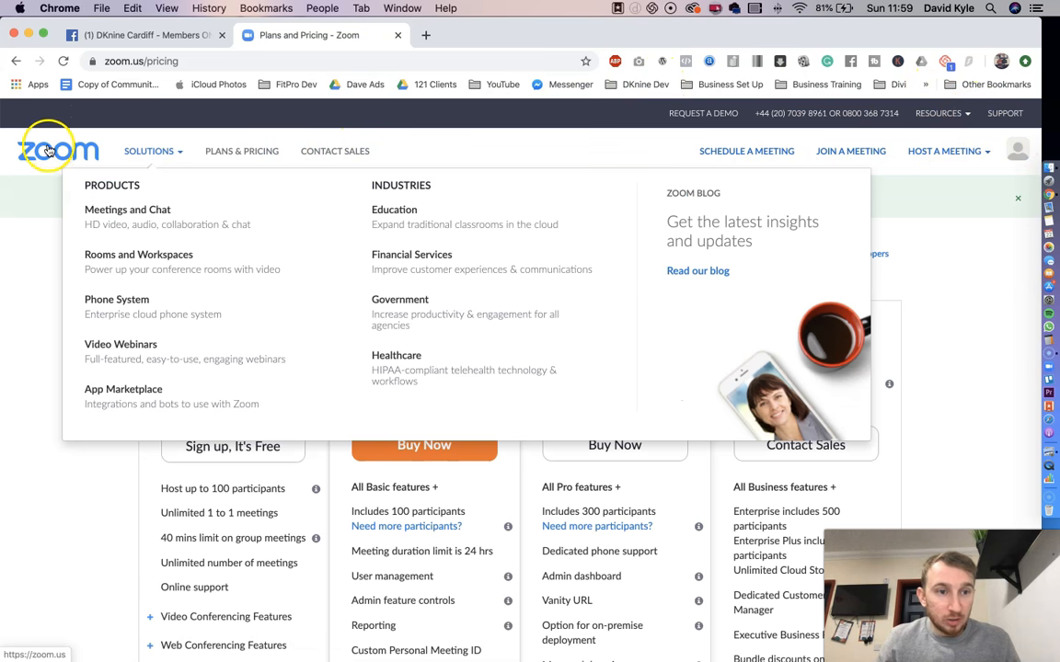
{"action": "left_click", "coordinate": [43, 150]}
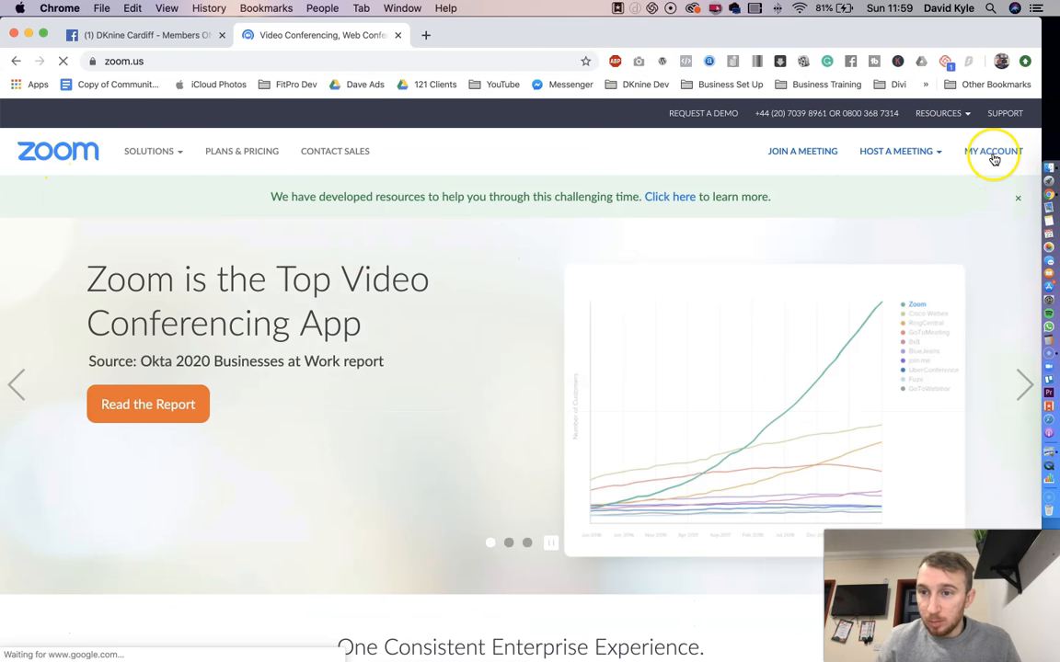
{"action": "left_click", "coordinate": [989, 151]}
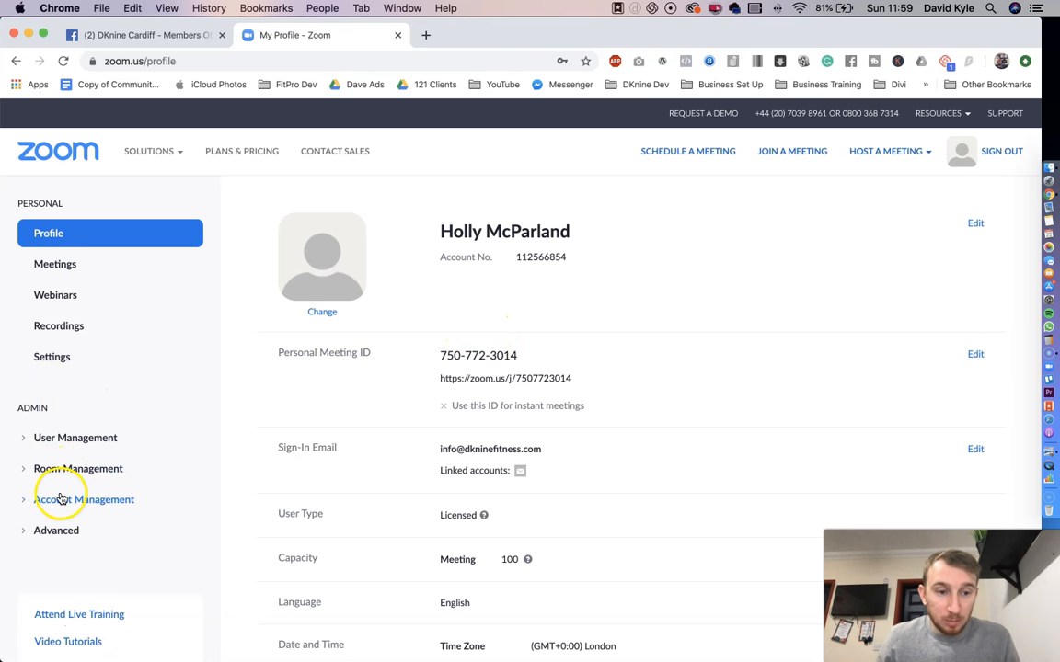
{"action": "left_click", "coordinate": [84, 499]}
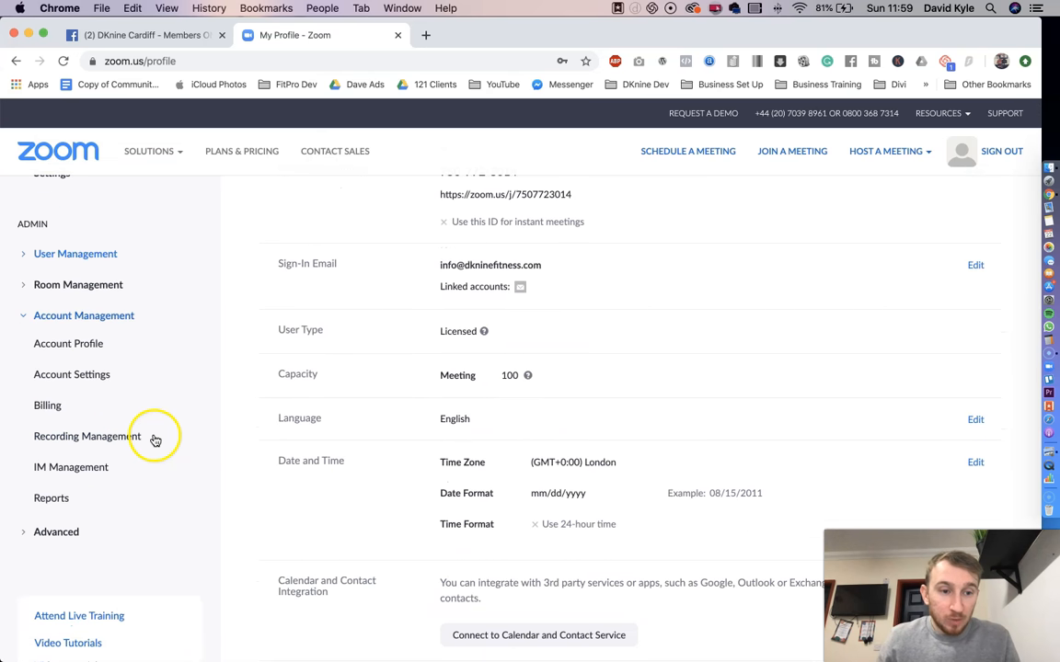
{"action": "left_click", "coordinate": [72, 375]}
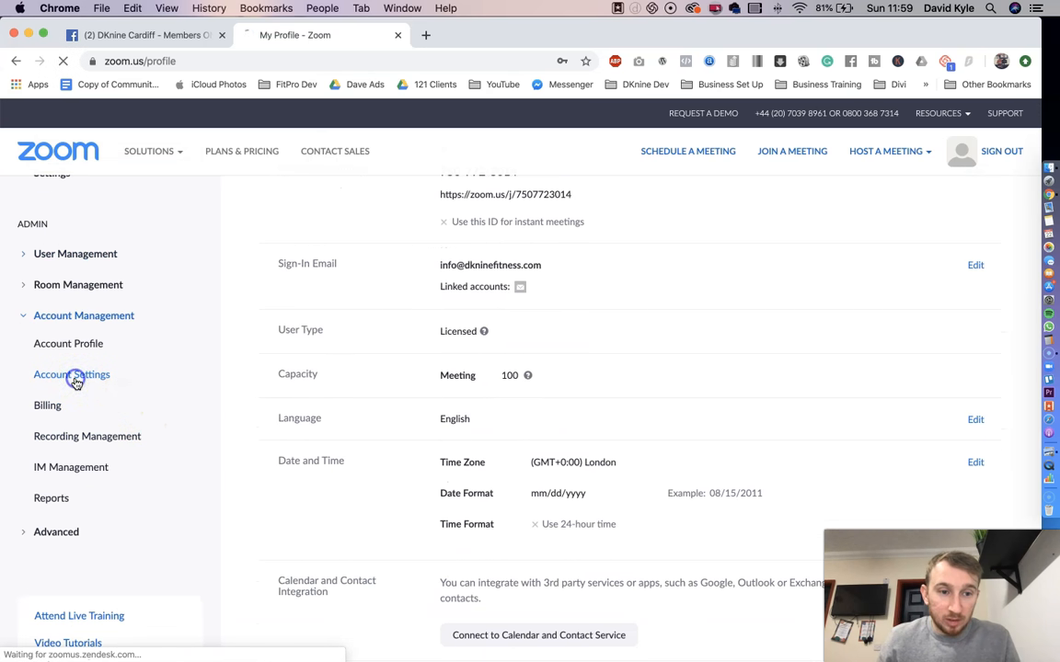
{"action": "left_click", "coordinate": [71, 375]}
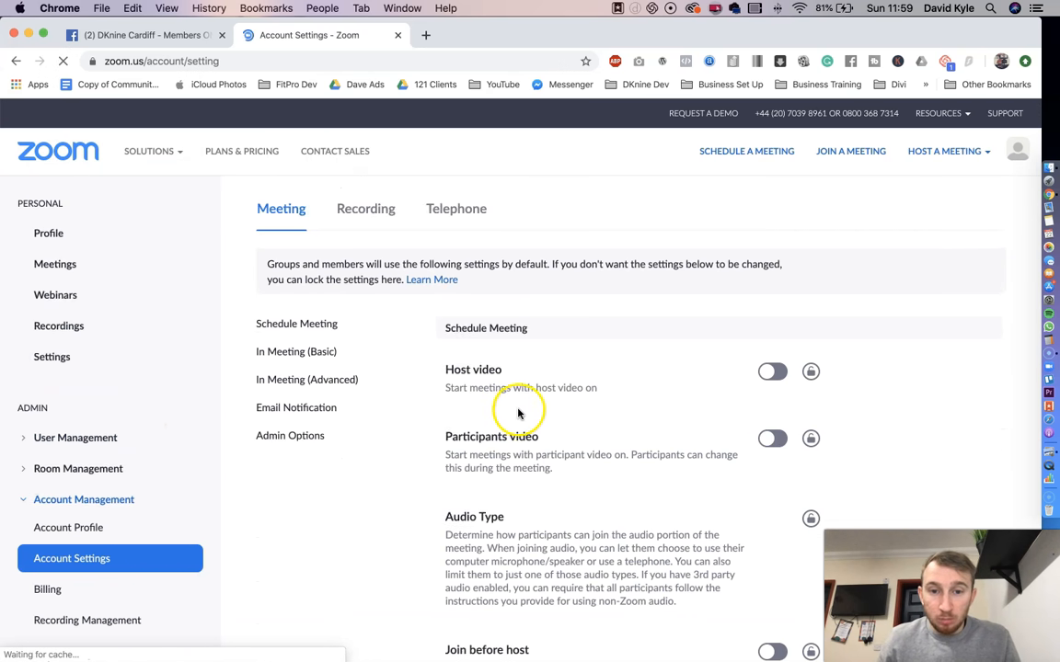
{"action": "scroll", "scroll_direction": "down", "scroll_amount": 3}
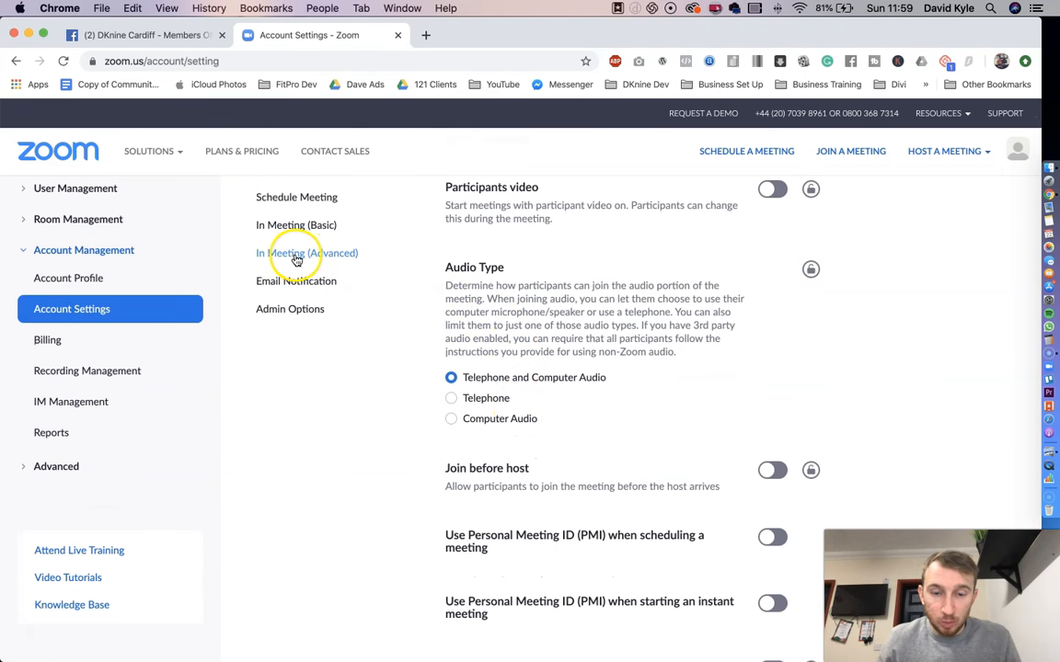
{"action": "left_click", "coordinate": [297, 253]}
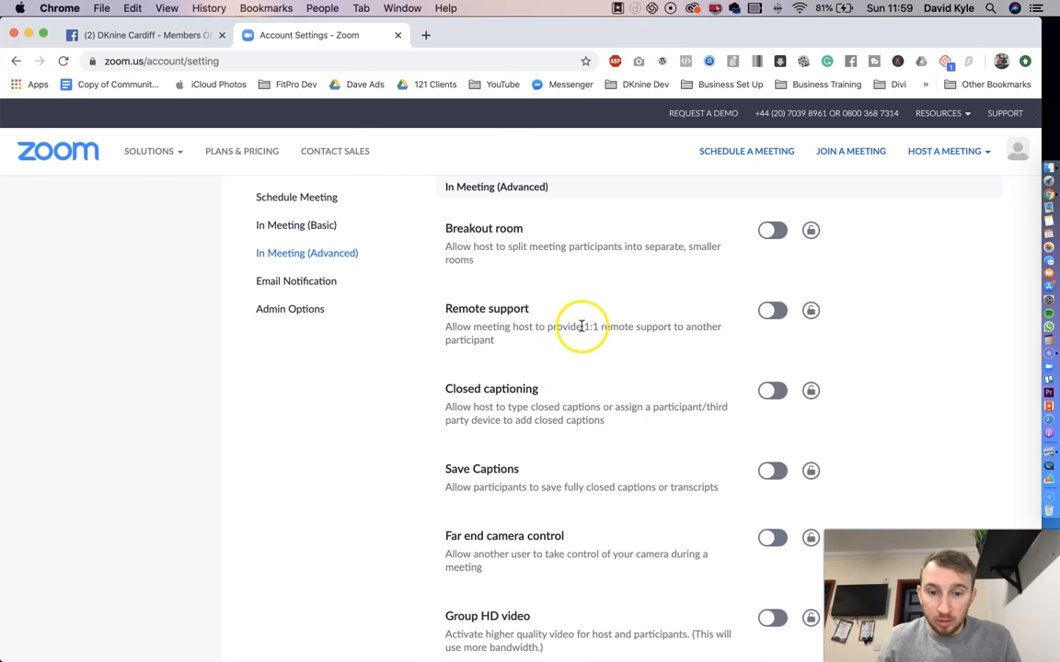
{"action": "scroll", "scroll_direction": "down", "scroll_amount": 3}
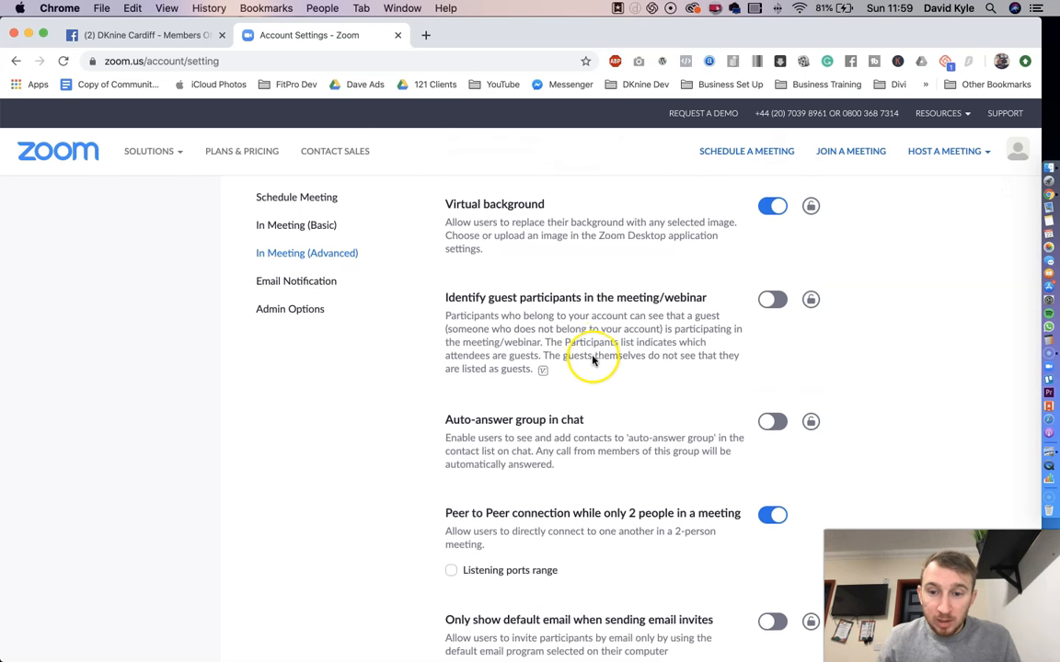
{"action": "scroll", "scroll_direction": "down", "scroll_amount": 3}
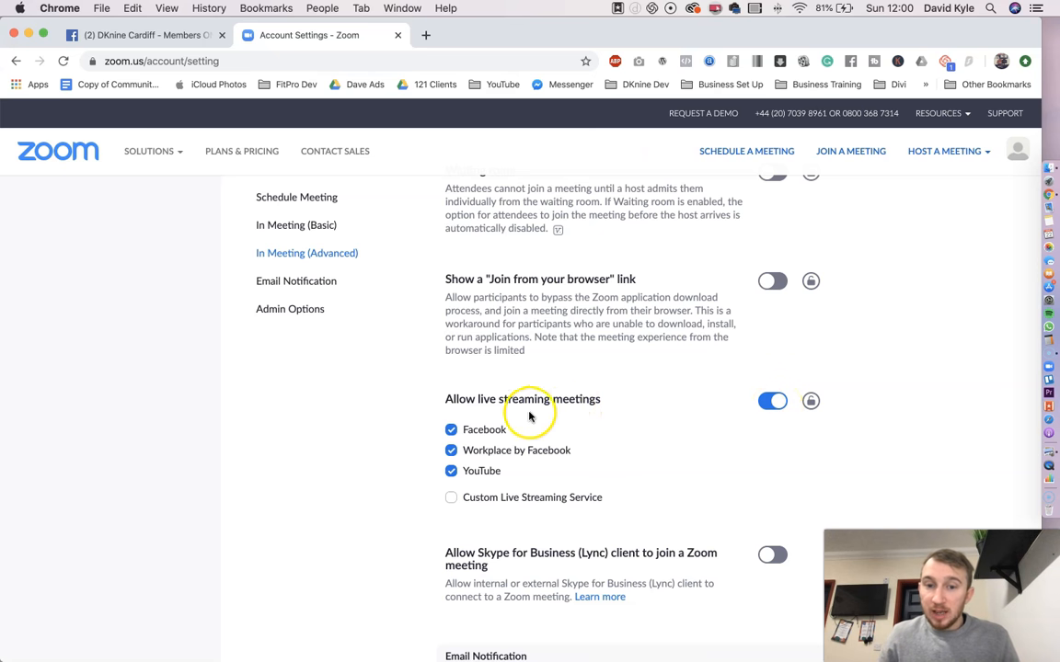
{"action": "mouse_move", "coordinate": [492, 467]}
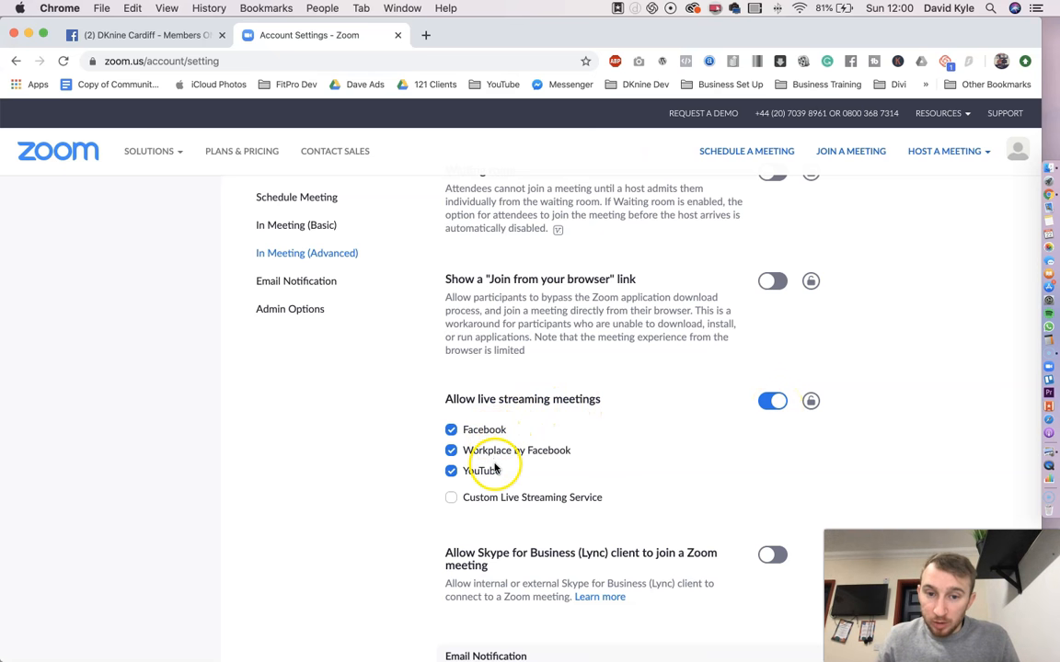
{"action": "mouse_move", "coordinate": [481, 457]}
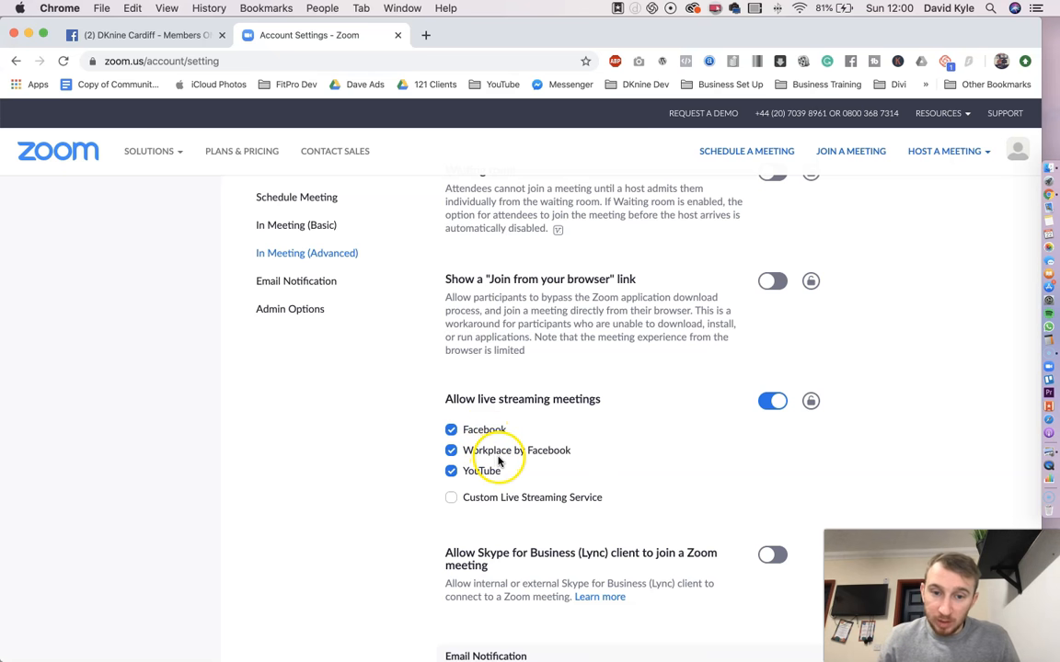
{"action": "mouse_move", "coordinate": [493, 501]}
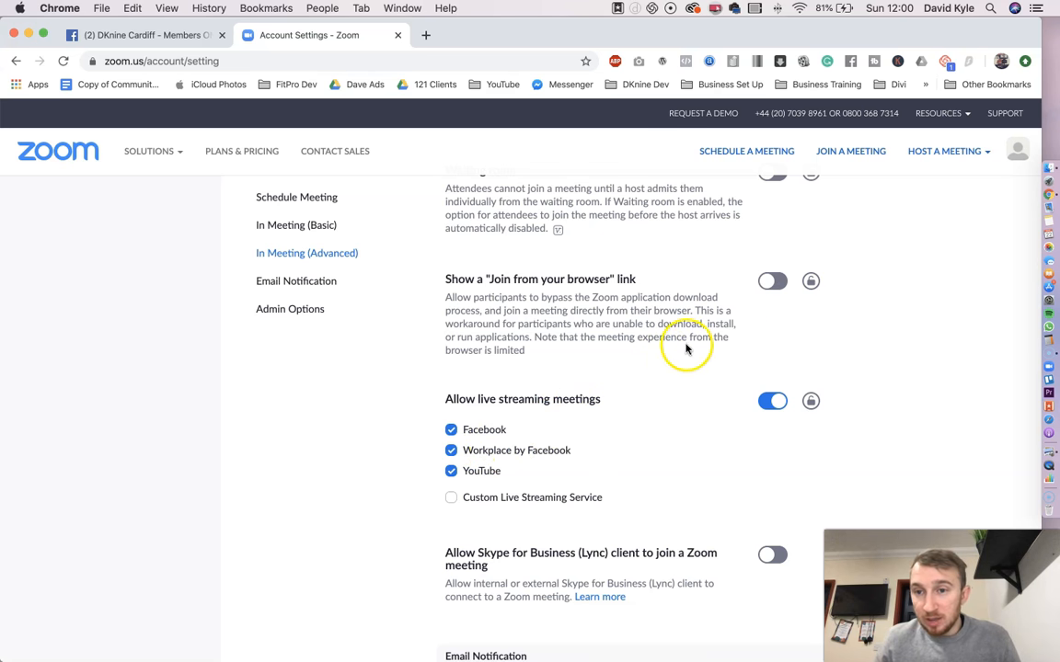
{"action": "mouse_move", "coordinate": [777, 153]}
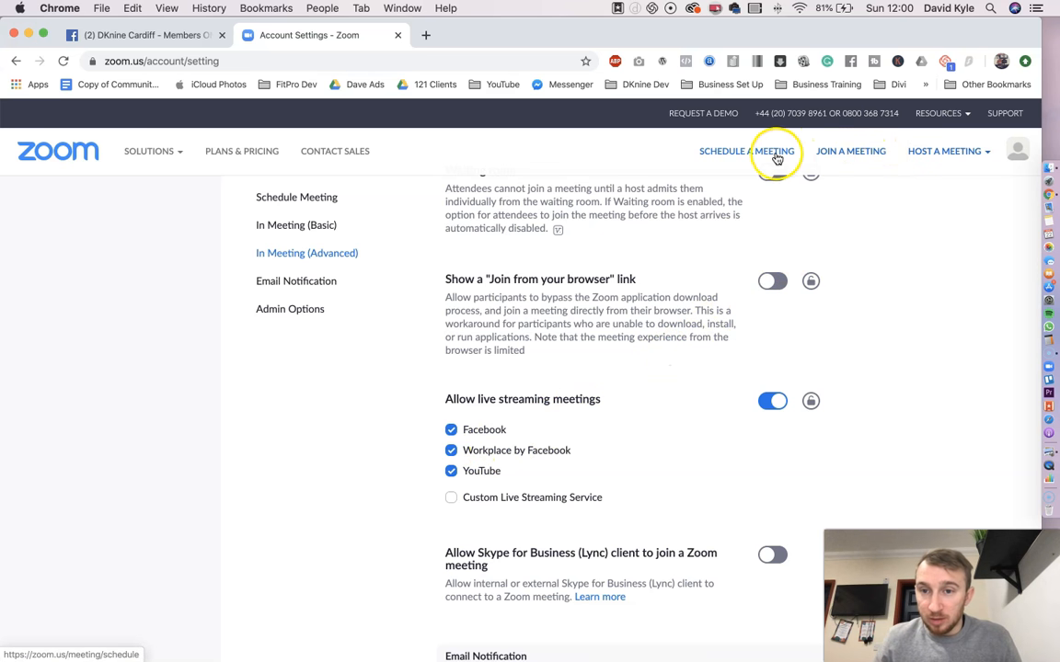
Host a video-on meeting through zoom.us, ending the other meeting in progress
{"action": "left_click", "coordinate": [946, 151]}
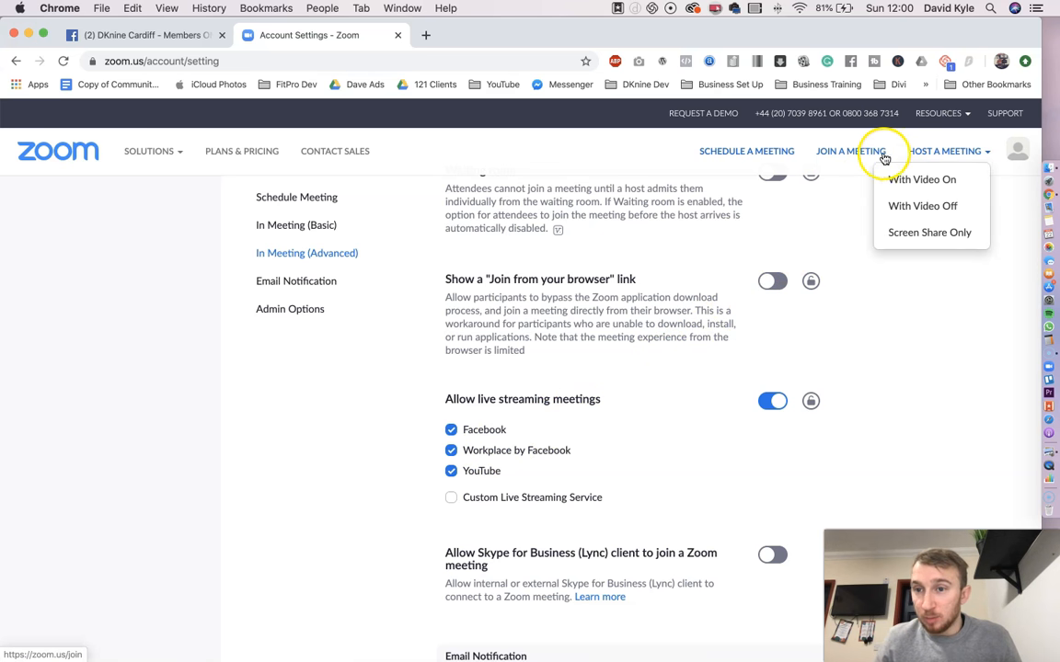
{"action": "mouse_move", "coordinate": [933, 152]}
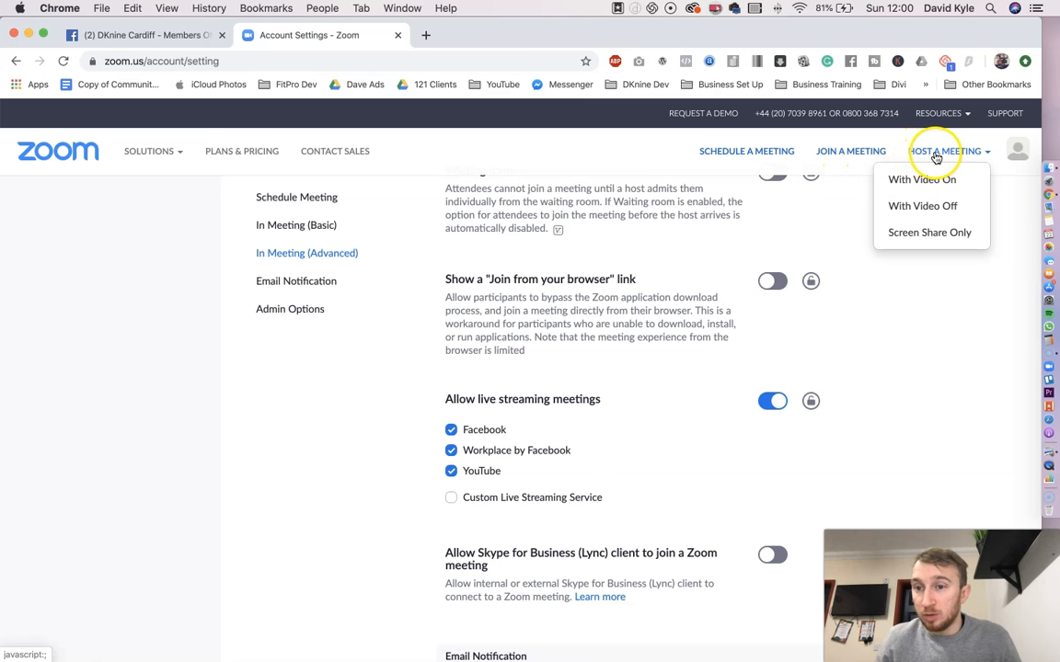
{"action": "left_click", "coordinate": [924, 179]}
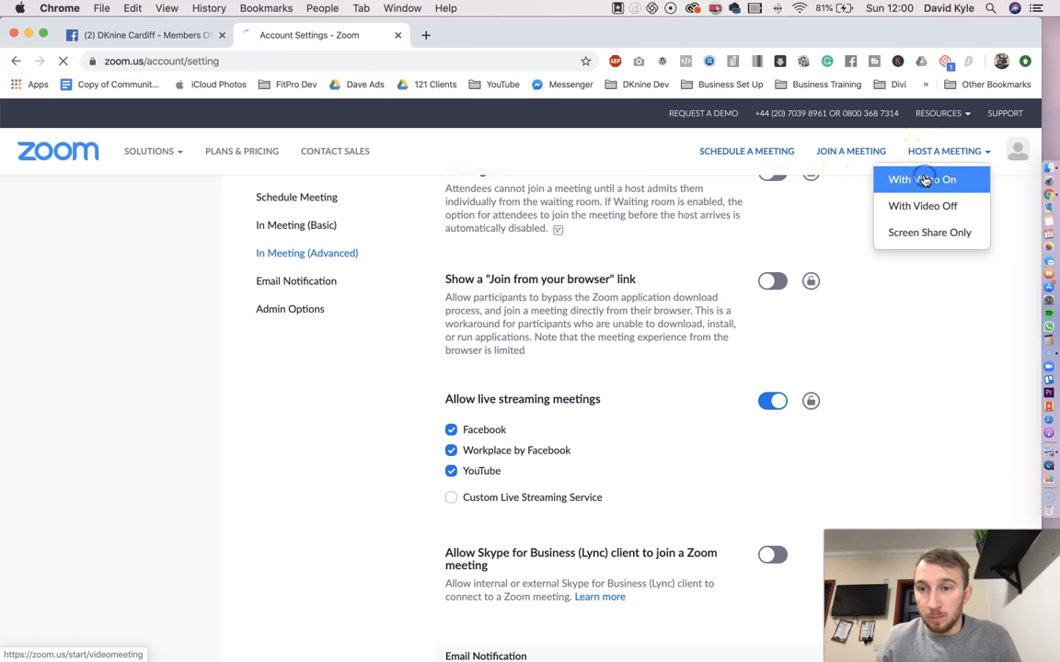
{"action": "left_click", "coordinate": [925, 179]}
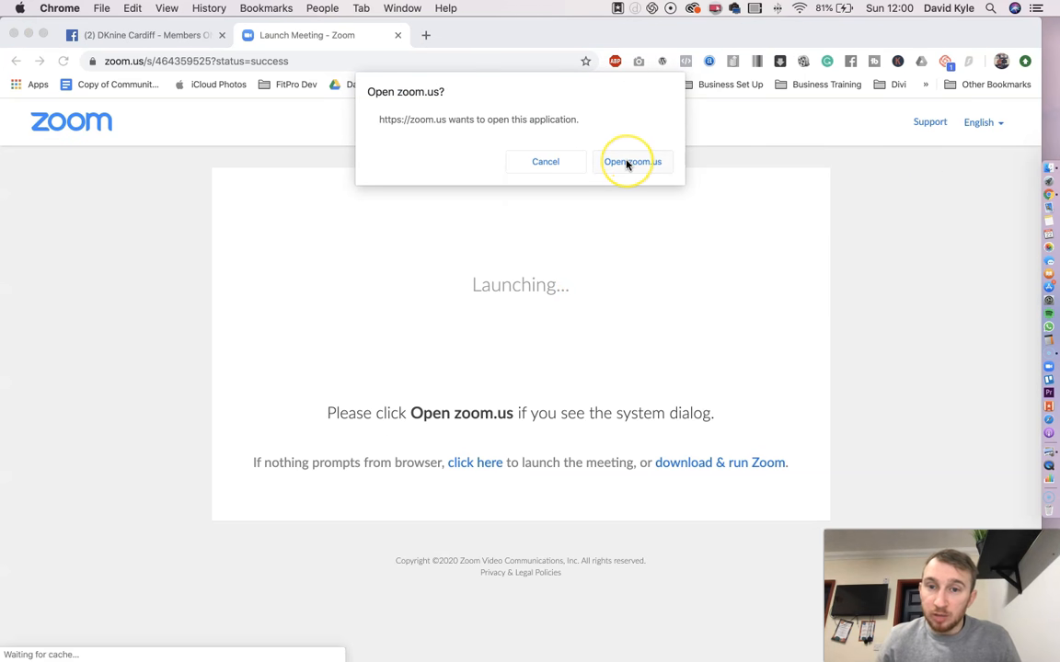
{"action": "left_click", "coordinate": [631, 161]}
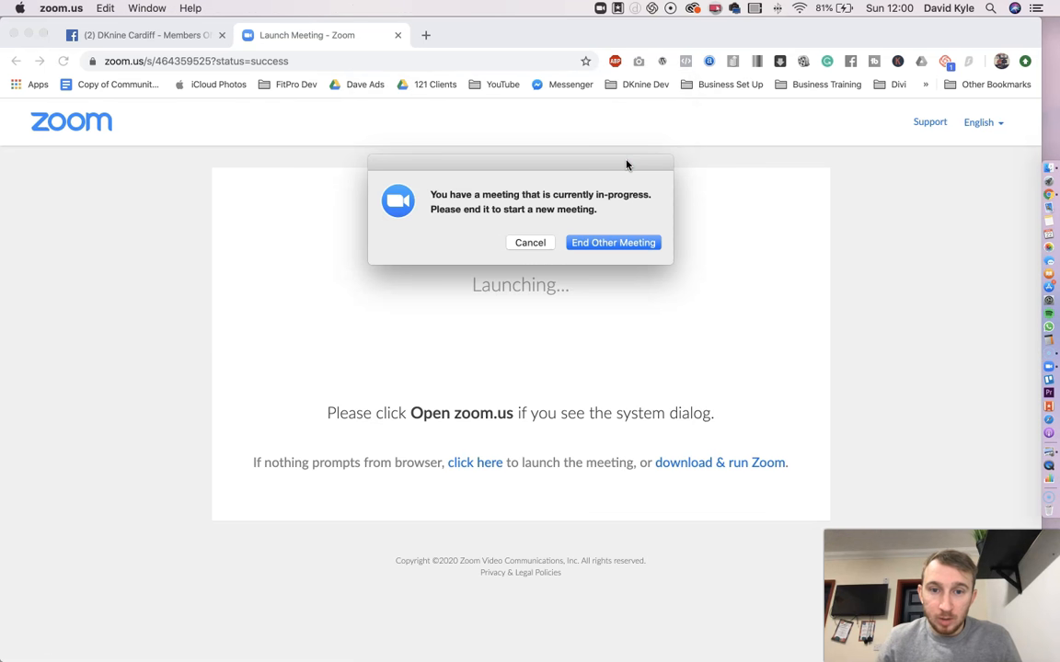
{"action": "mouse_move", "coordinate": [543, 229]}
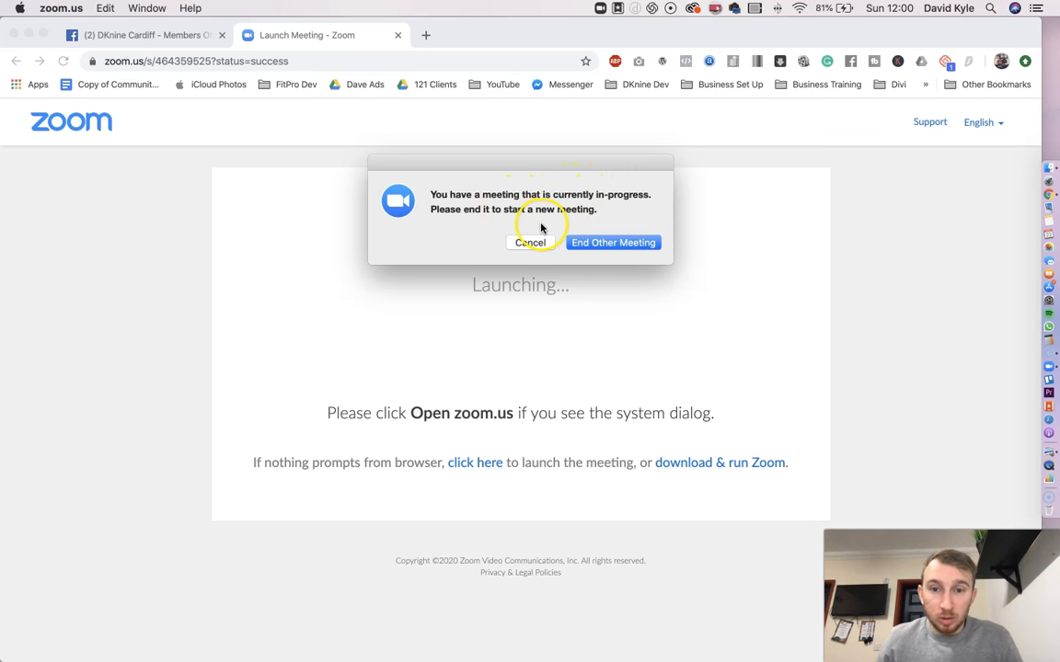
{"action": "mouse_move", "coordinate": [559, 199]}
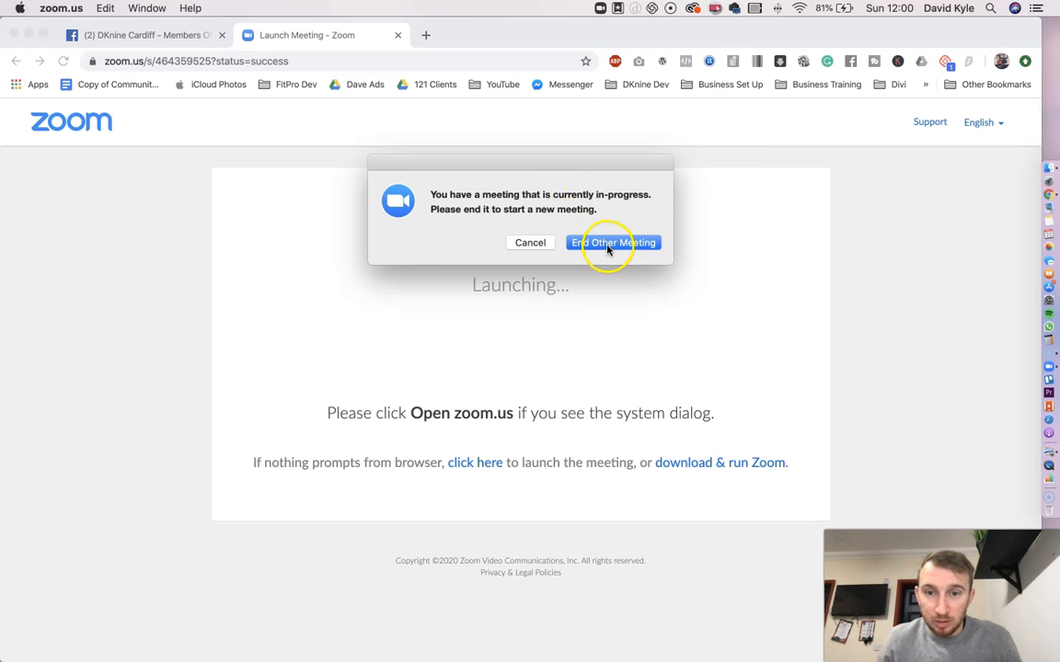
{"action": "left_click", "coordinate": [613, 242]}
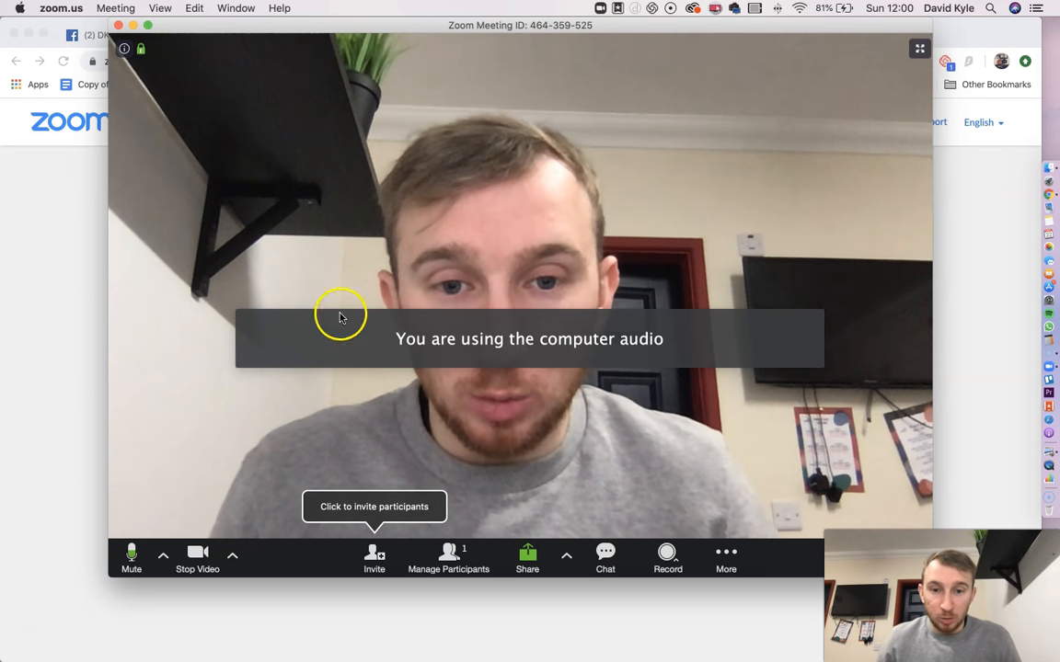
{"action": "mouse_move", "coordinate": [365, 242]}
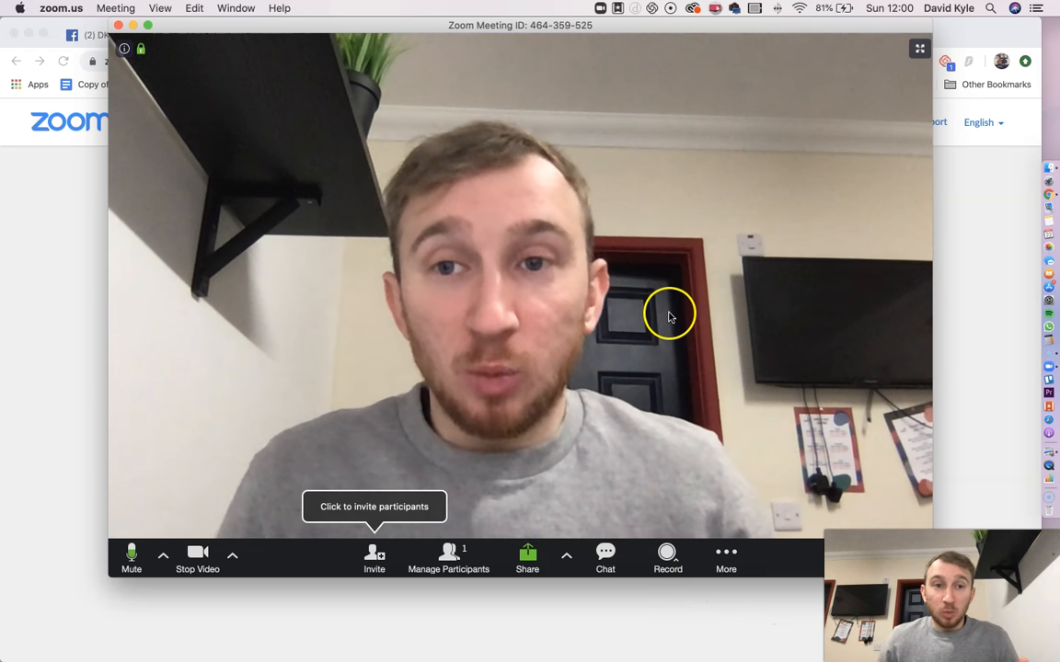
{"action": "mouse_move", "coordinate": [735, 555]}
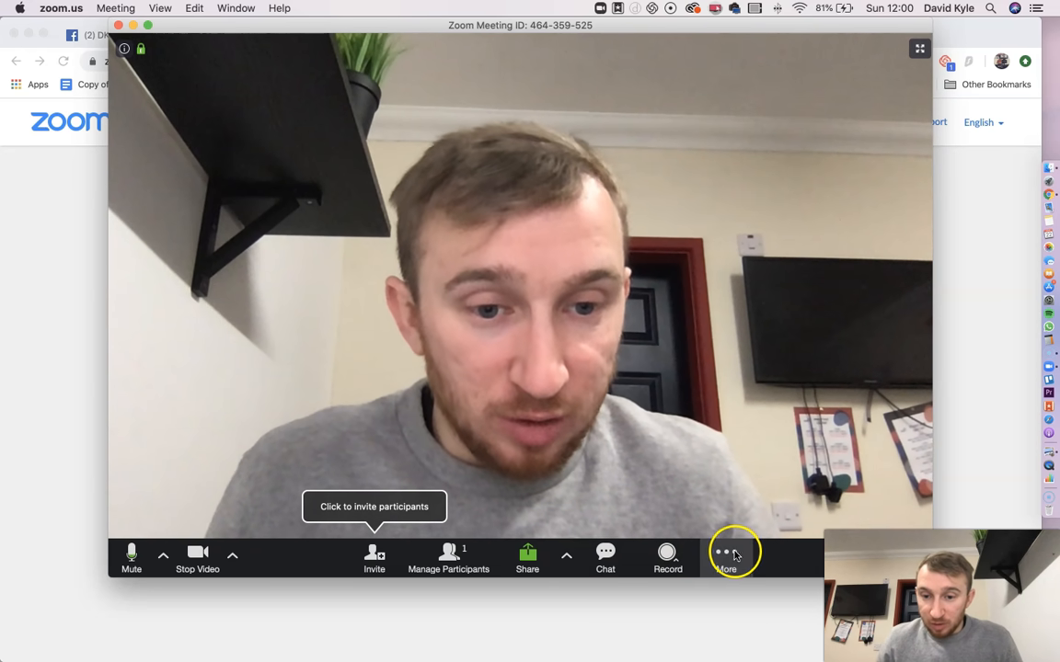
Open the meeting toolbar's More options to reach Facebook live streaming
{"action": "left_click", "coordinate": [724, 553]}
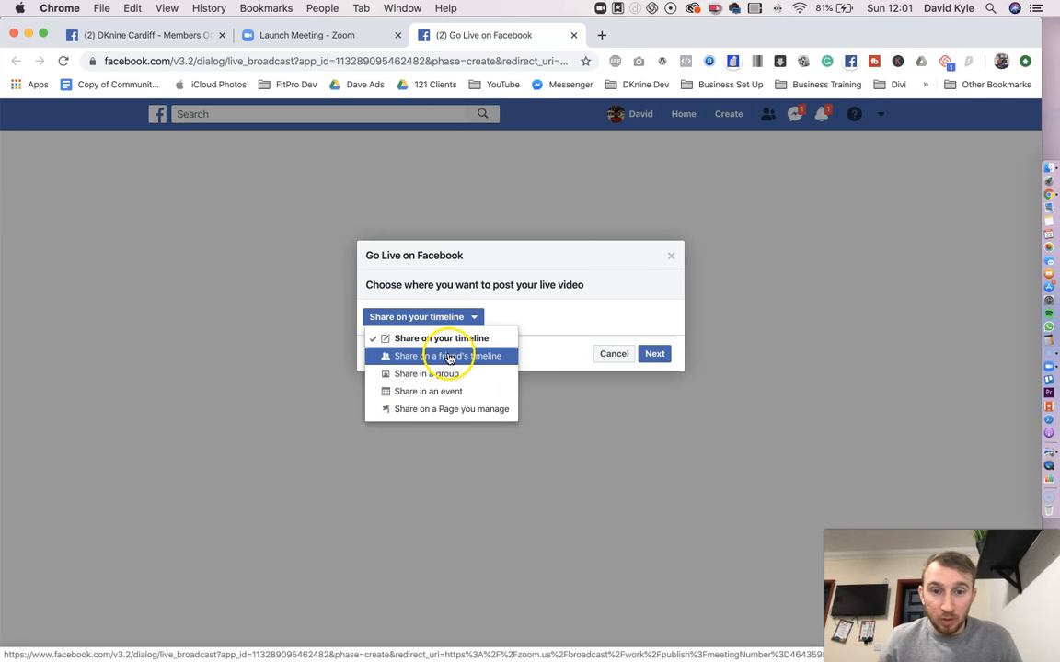
{"action": "mouse_move", "coordinate": [436, 410]}
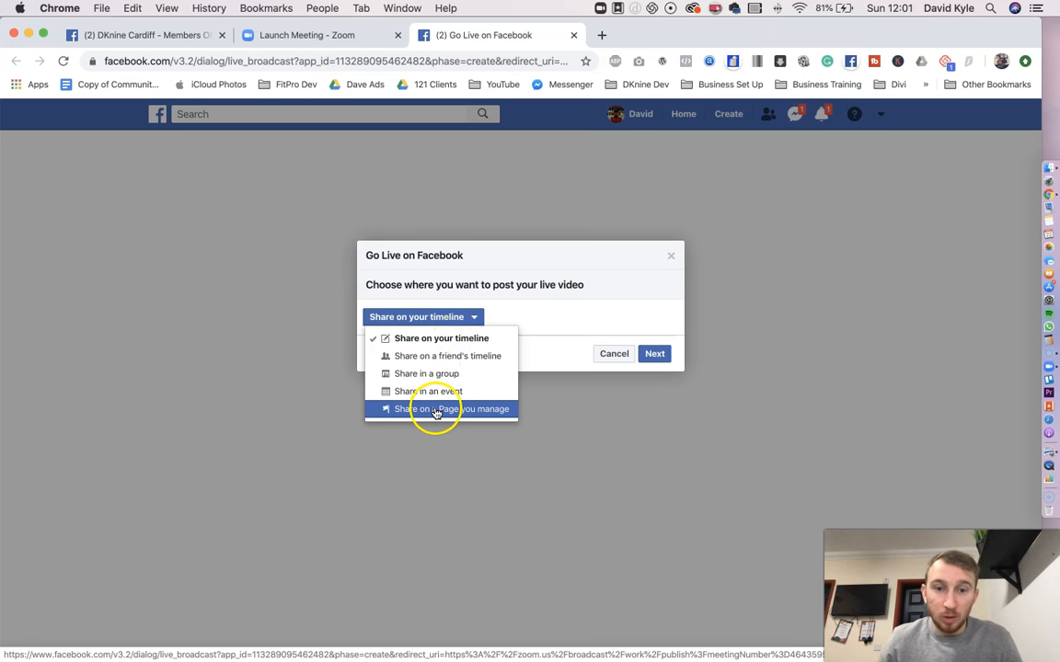
Share the live video in the DKnine Cardiff - Members ONLY Area group and continue
{"action": "left_click", "coordinate": [423, 374]}
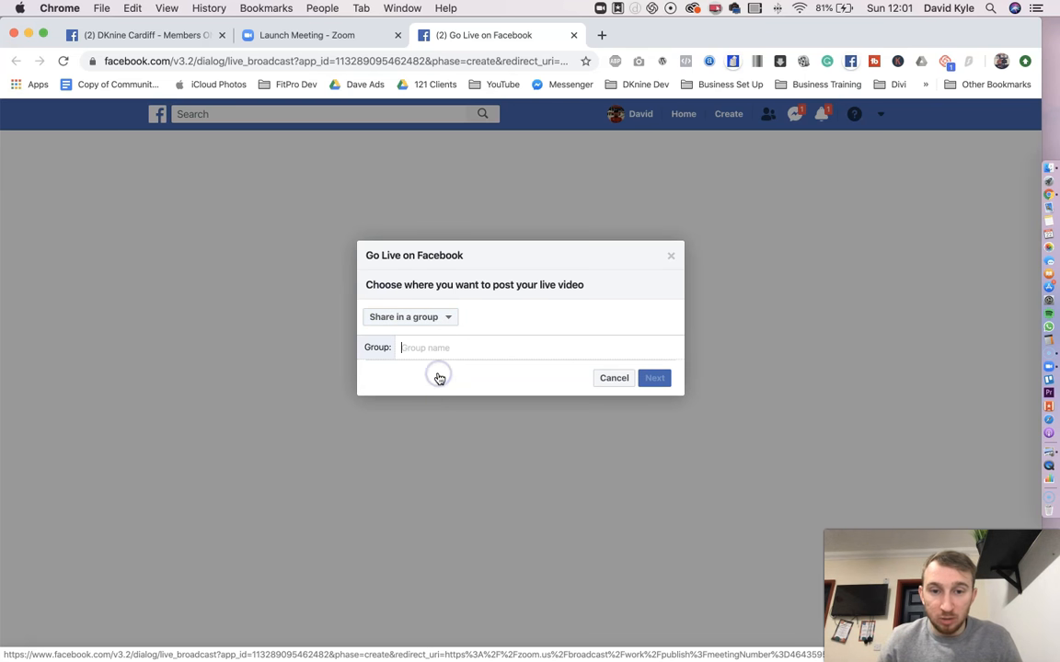
{"action": "type", "text": "mem"}
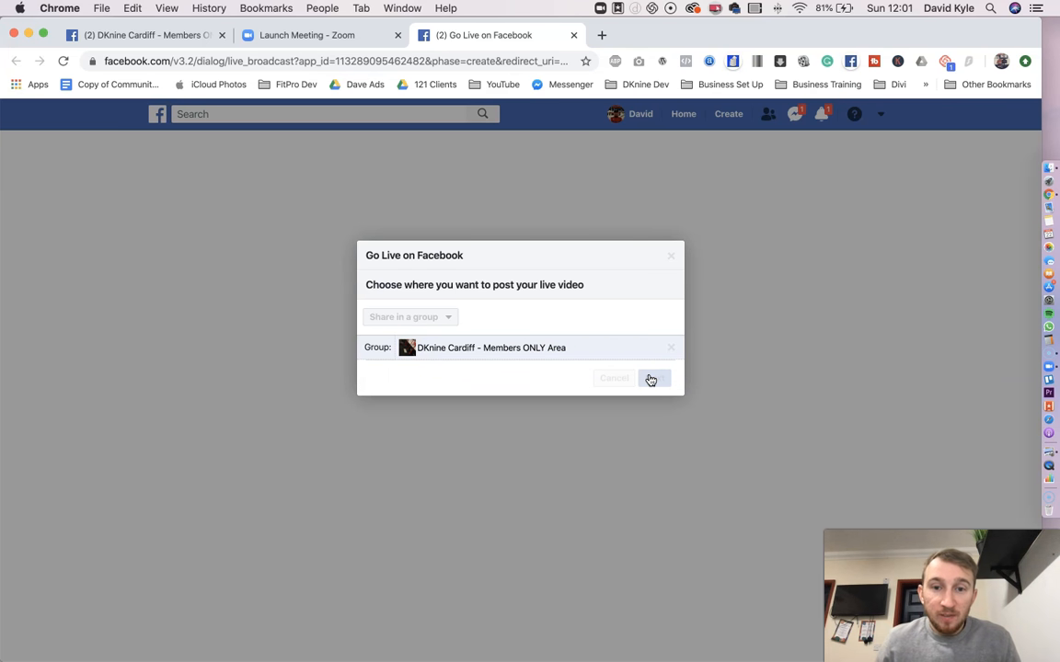
{"action": "left_click", "coordinate": [655, 378]}
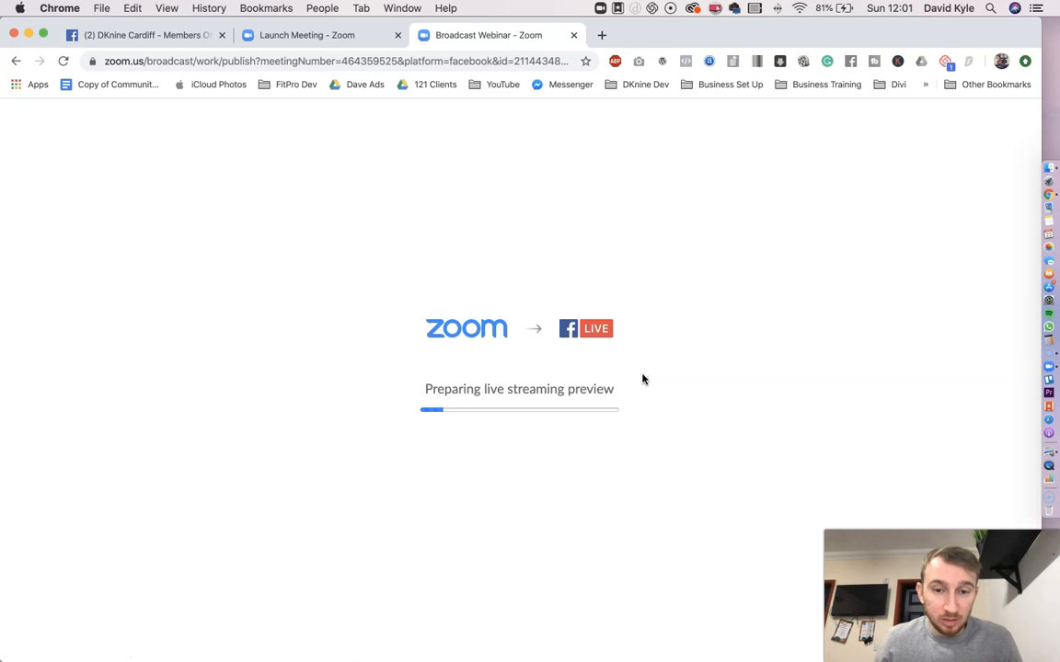
{"action": "mouse_move", "coordinate": [626, 366]}
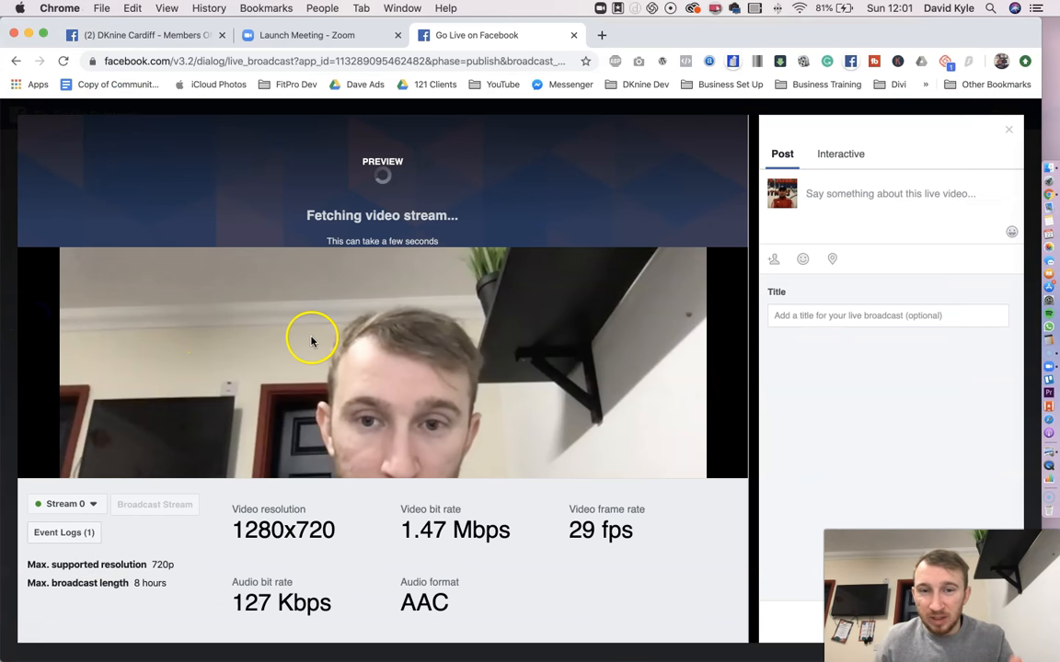
{"action": "mouse_move", "coordinate": [603, 351]}
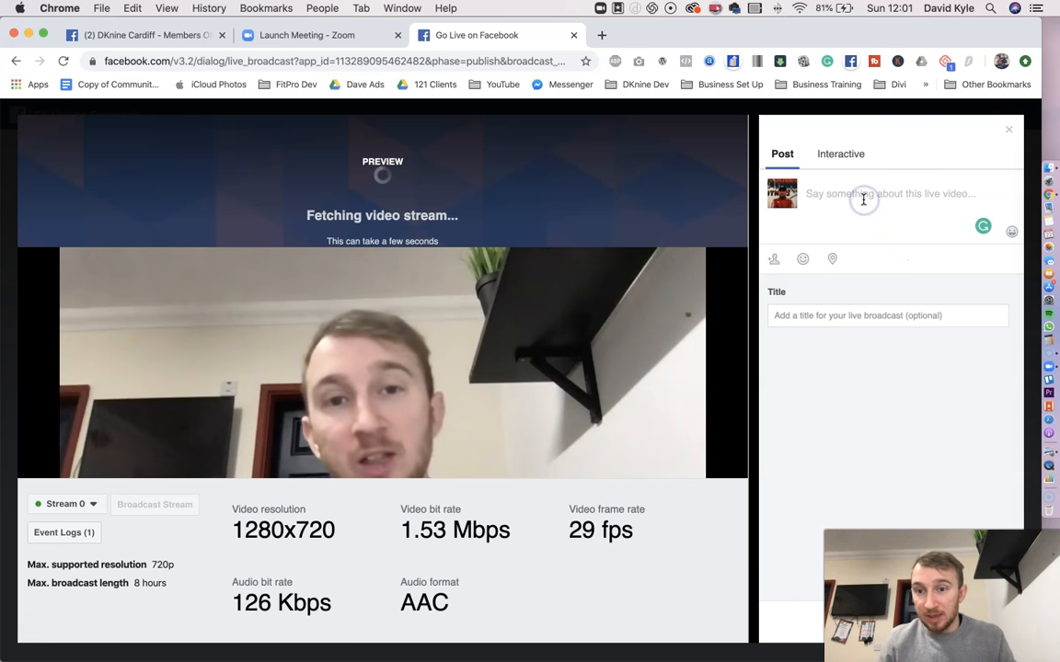
Title the live broadcast 'Test' and return to the DKnine Cardiff group tab
{"action": "type", "text": "Test"}
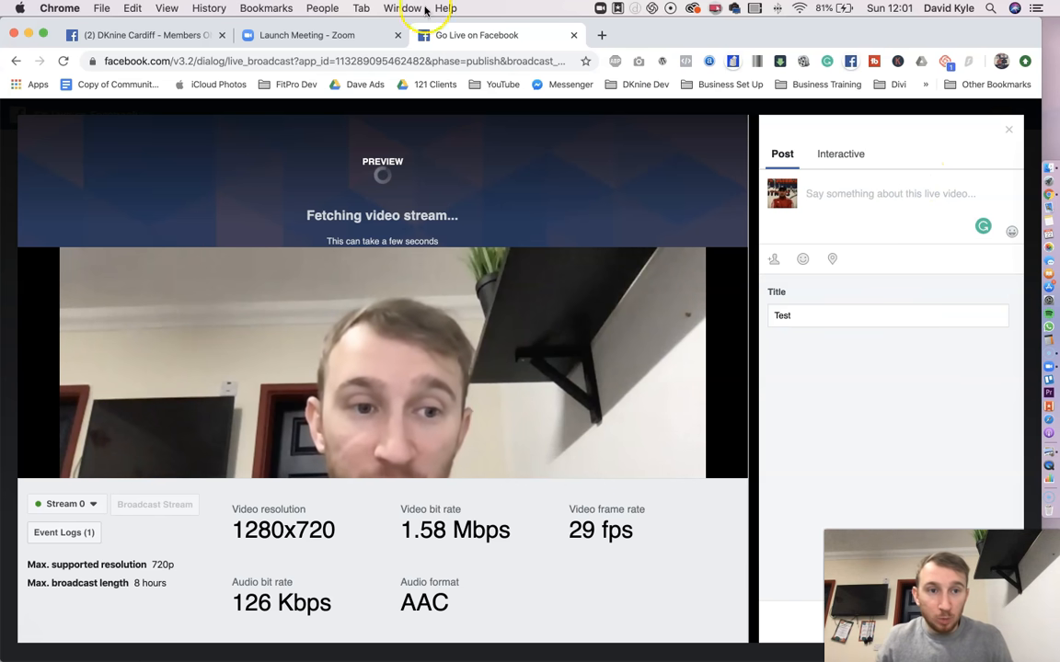
{"action": "left_click", "coordinate": [138, 40]}
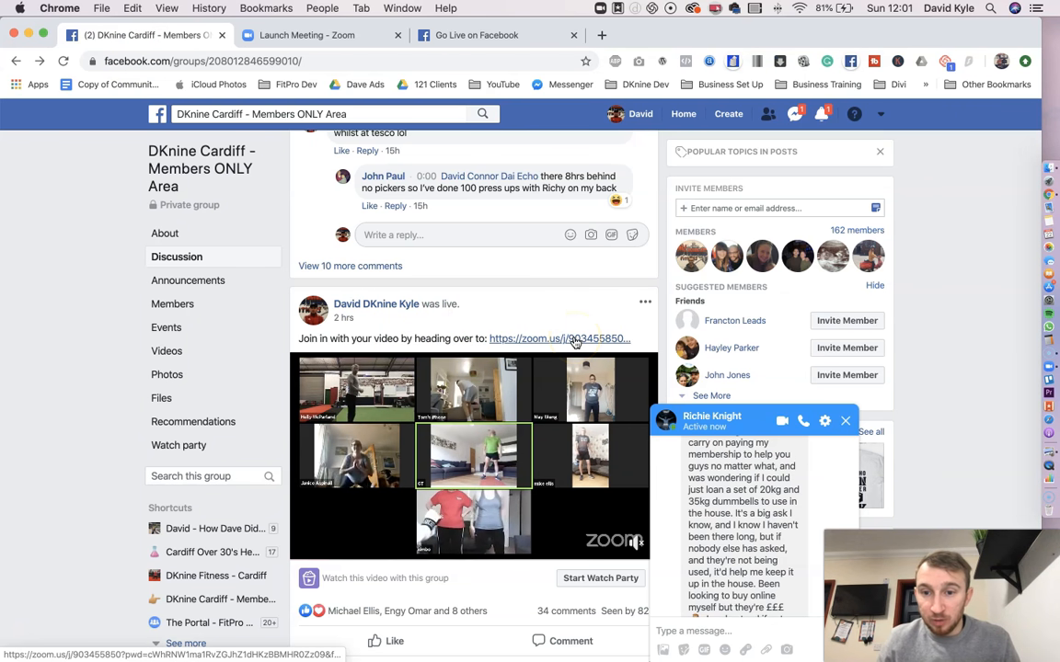
Bring up the Zoom meeting's invitation options from Mission Control
{"action": "left_click", "coordinate": [846, 420]}
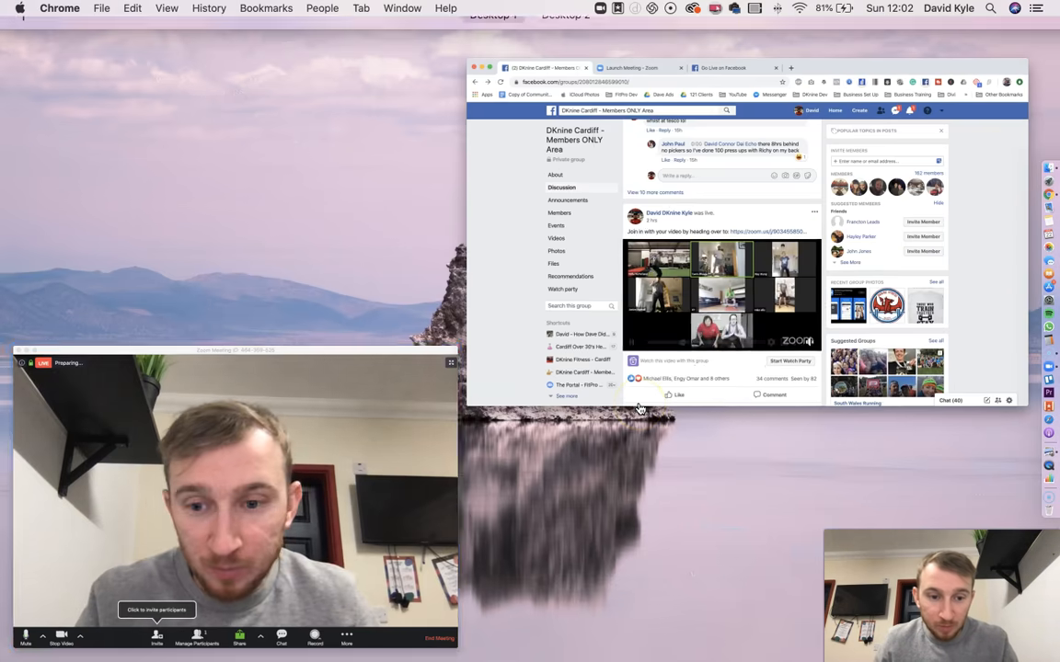
{"action": "left_click", "coordinate": [151, 637]}
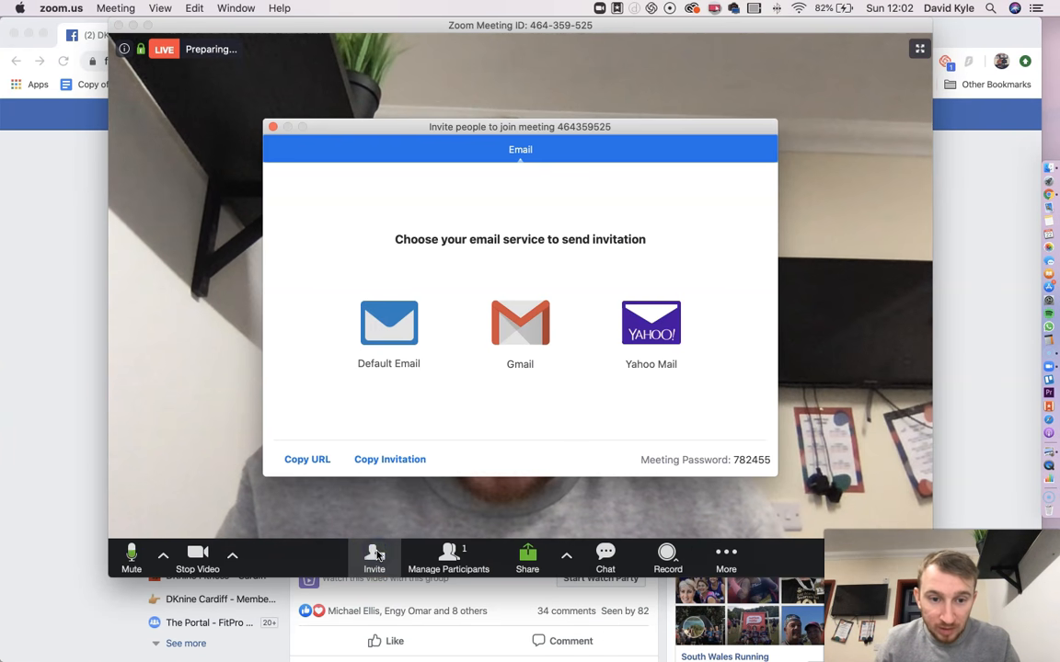
{"action": "left_click", "coordinate": [307, 460]}
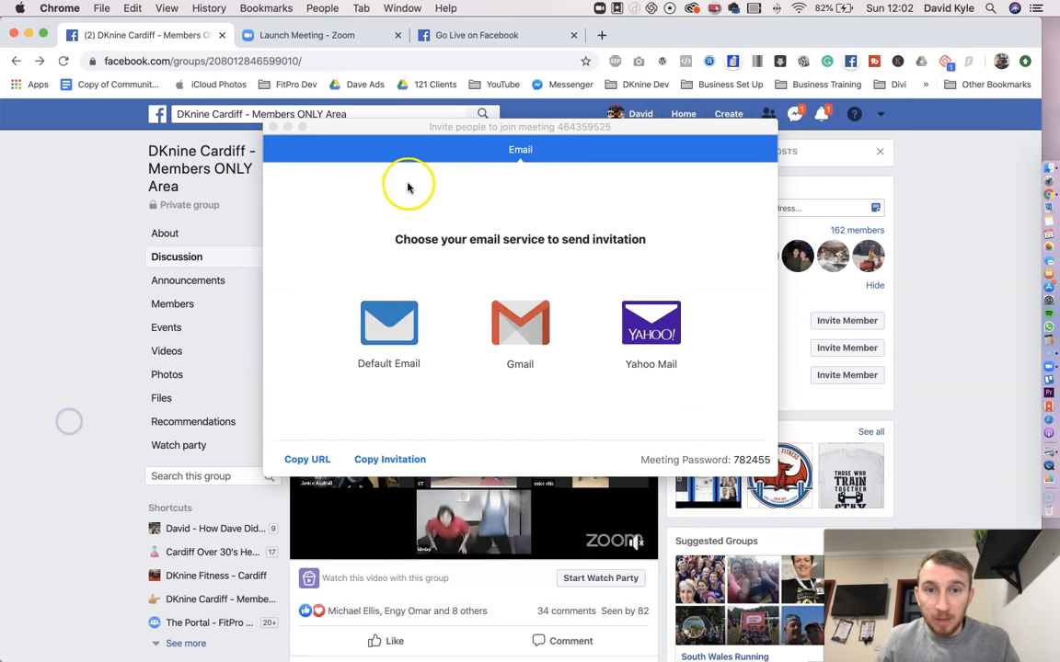
Write the live post description 'Come and join on Zoom'
{"action": "left_click", "coordinate": [489, 35]}
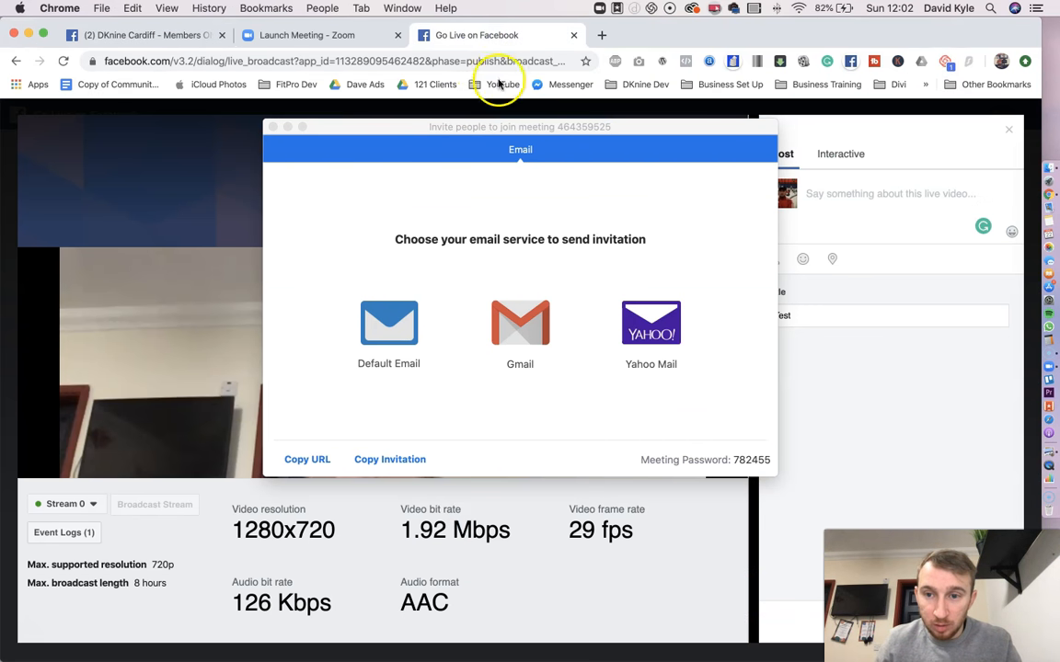
{"action": "left_click", "coordinate": [1008, 129]}
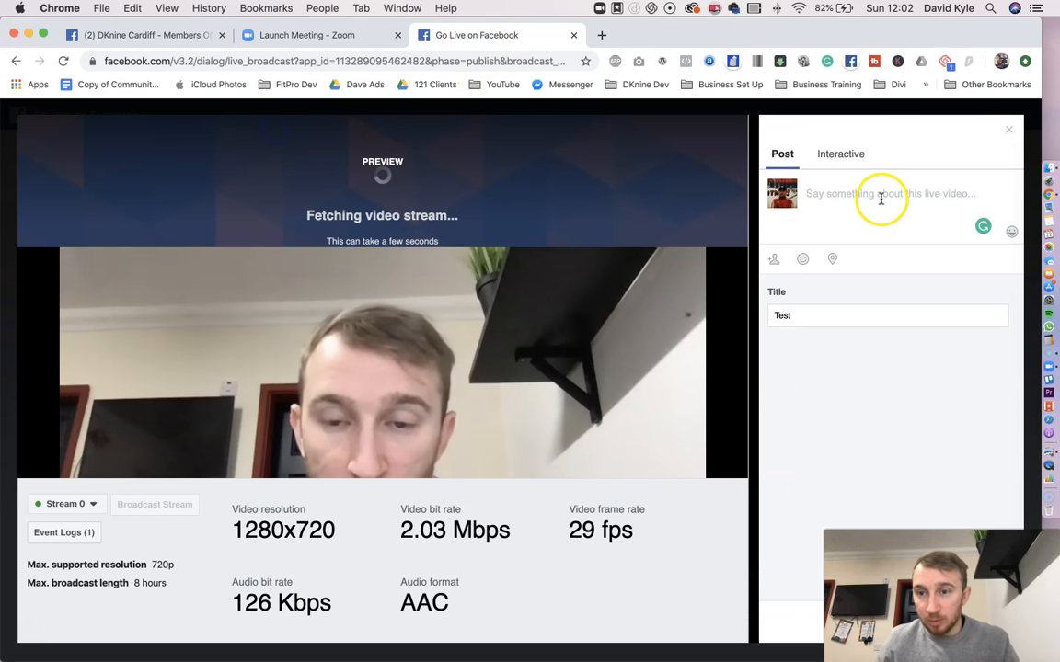
{"action": "type", "text": "Come and j"}
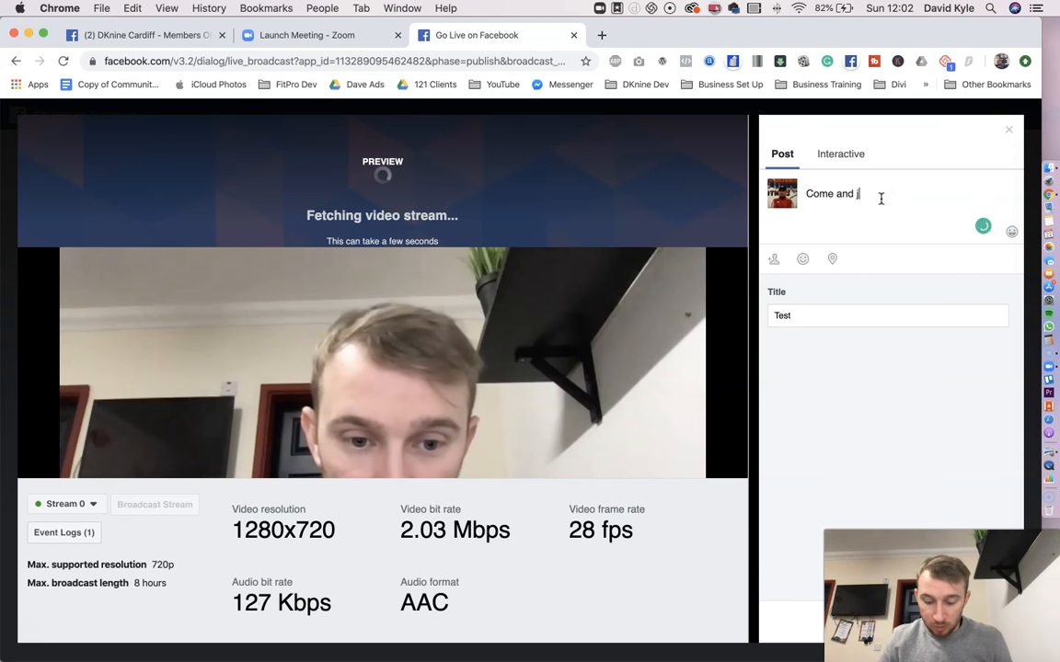
{"action": "type", "text": "oin on Zoom"}
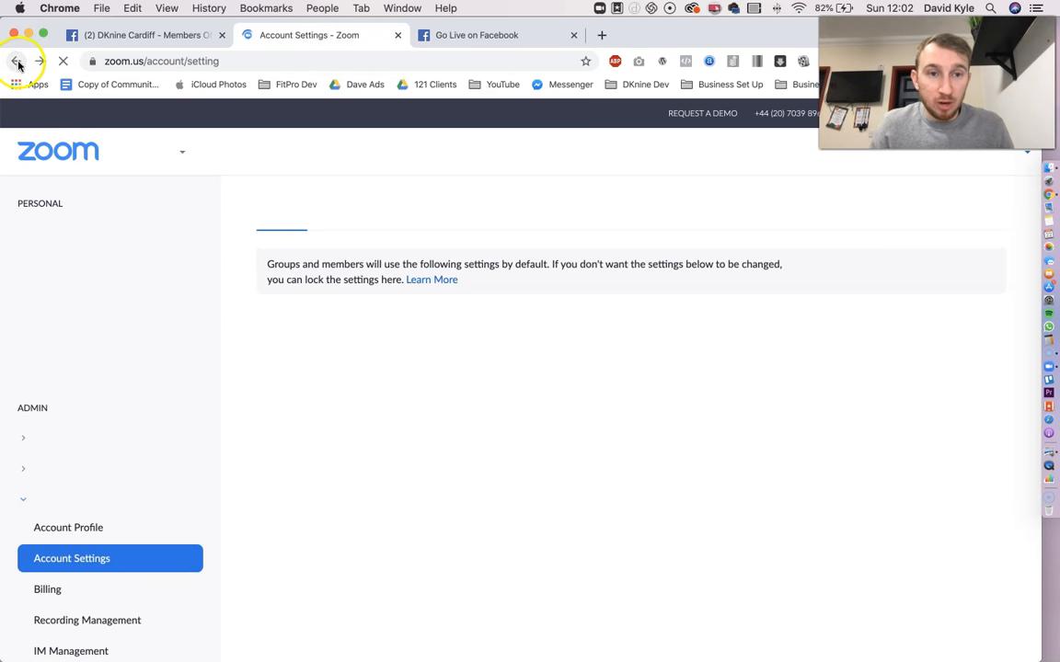
Go back to Account Management's Account Settings and show the In Meeting (Advanced) section
{"action": "left_click", "coordinate": [14, 63]}
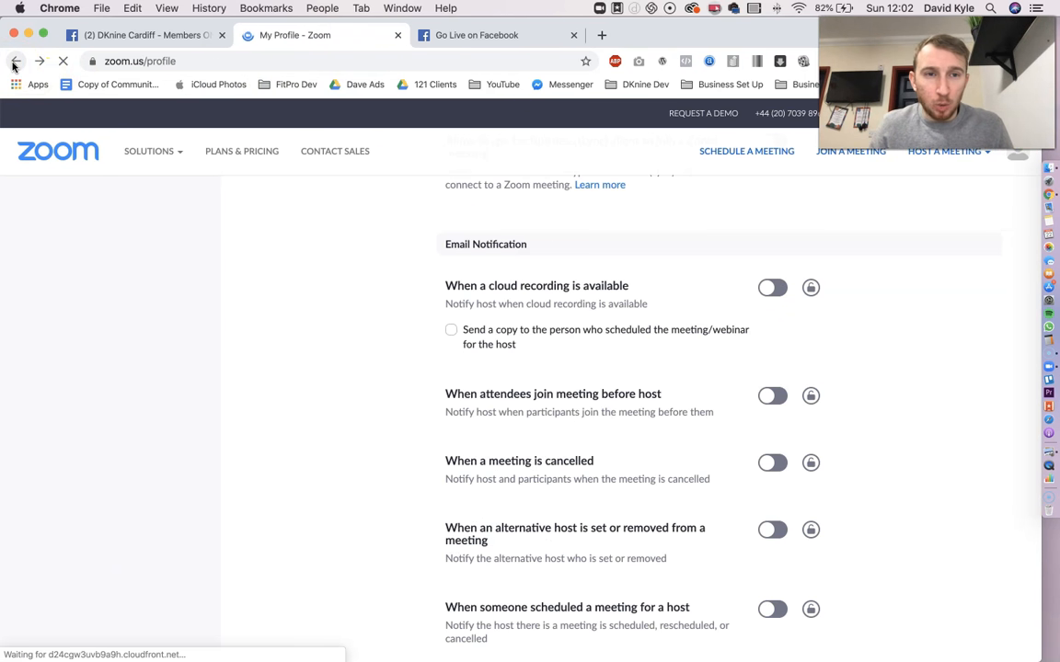
{"action": "left_click", "coordinate": [14, 64]}
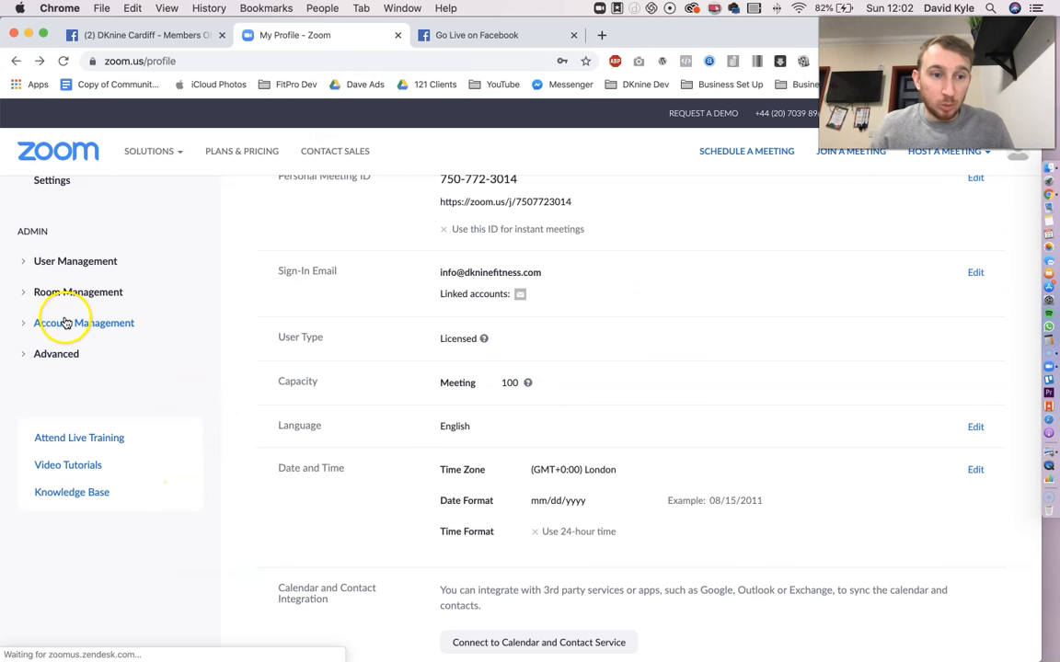
{"action": "scroll", "scroll_direction": "up", "scroll_amount": 3}
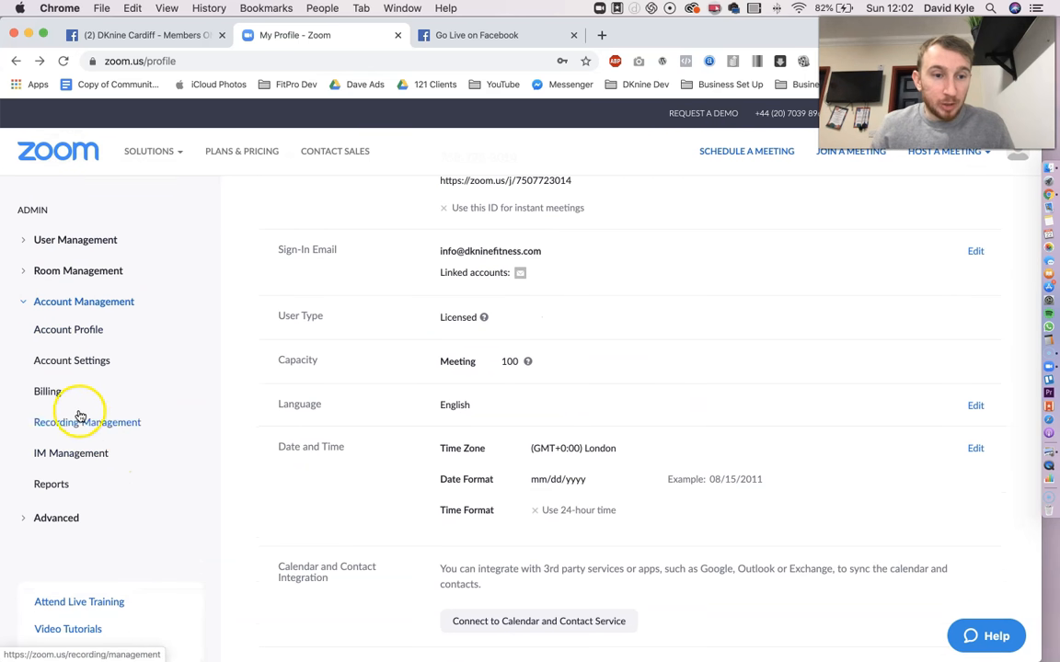
{"action": "left_click", "coordinate": [72, 361]}
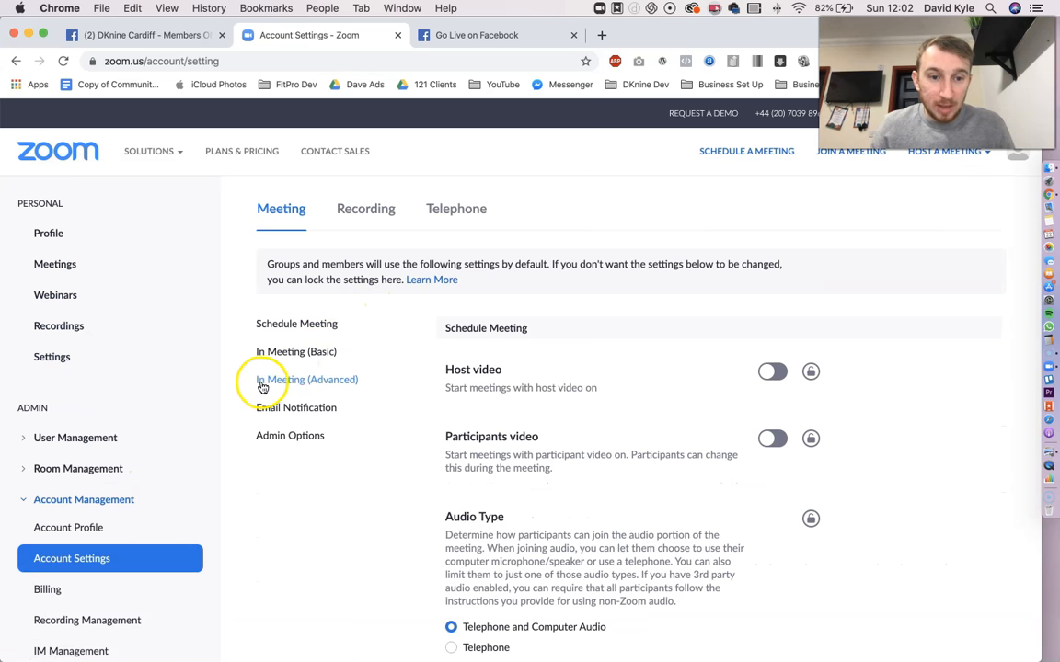
{"action": "left_click", "coordinate": [306, 379]}
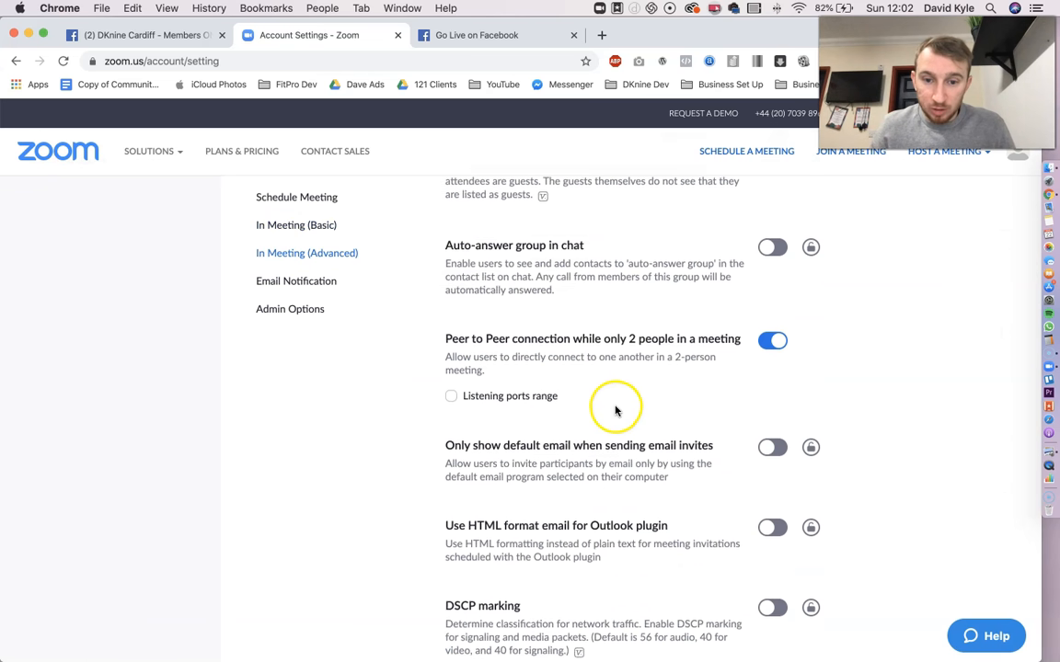
{"action": "scroll", "scroll_direction": "down", "scroll_amount": 3}
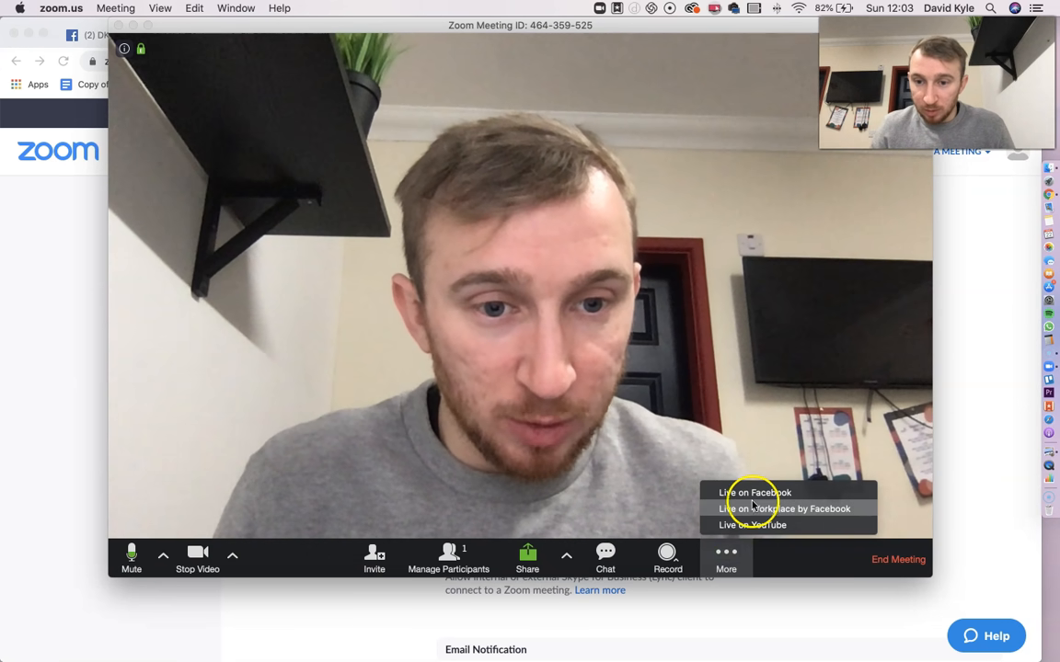
Choose Live on Facebook from the meeting's More menu
{"action": "left_click", "coordinate": [753, 492]}
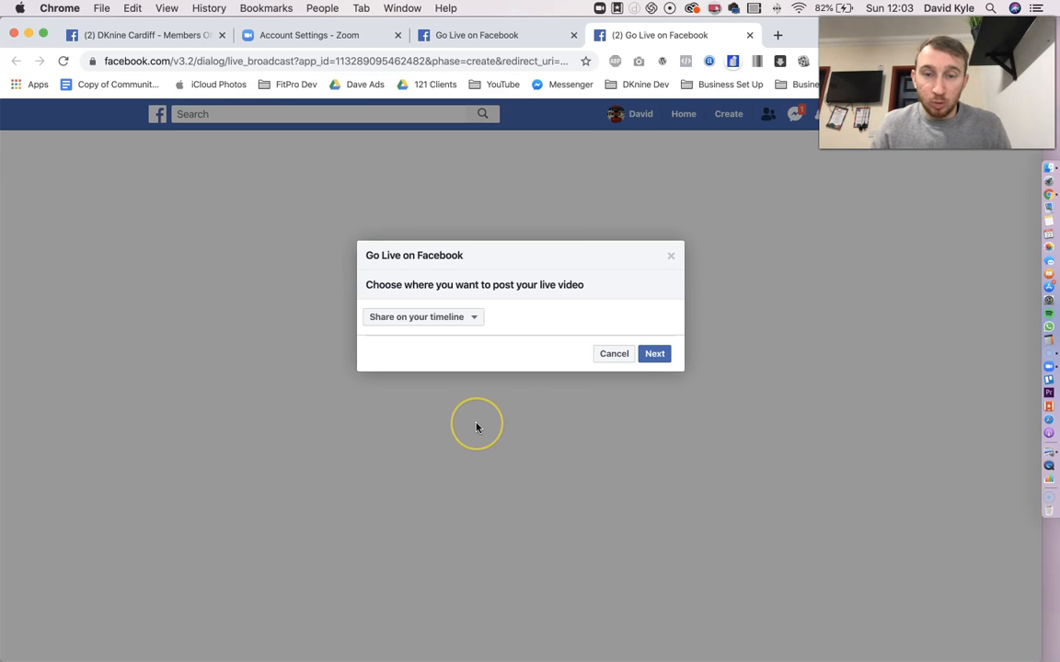
{"action": "mouse_move", "coordinate": [227, 561]}
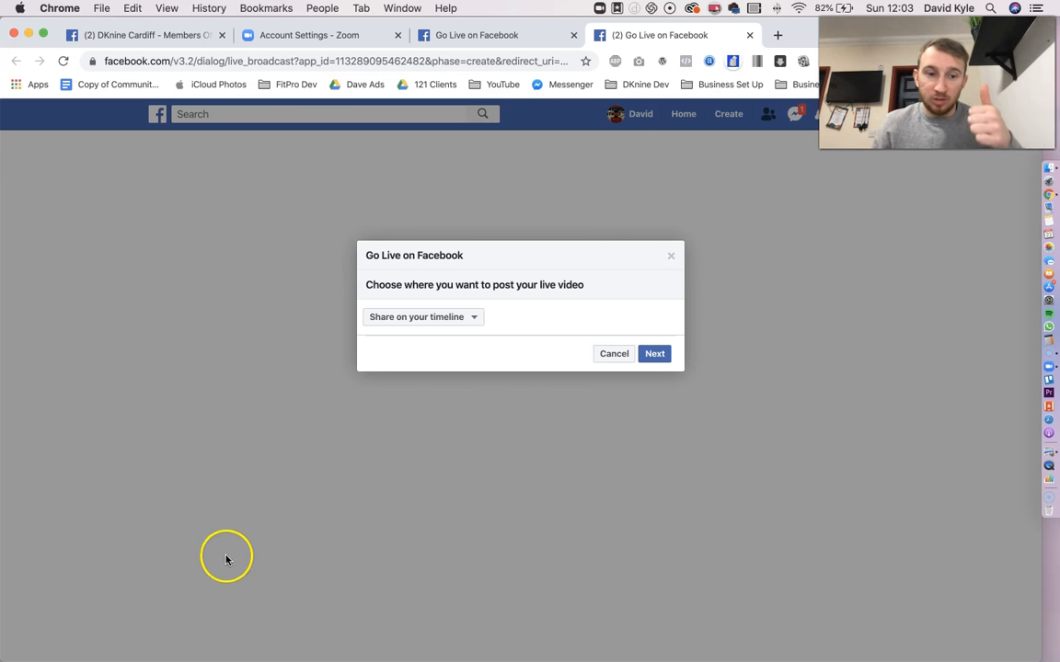